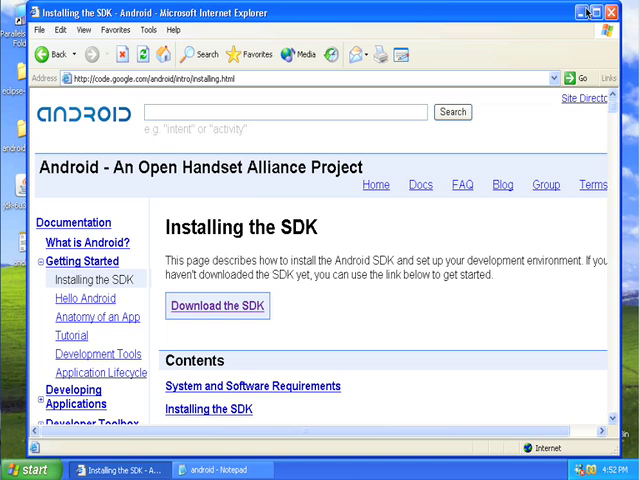
Bring up the Java Technology entry from the Favorites bookmarks list.
{"action": "left_click", "coordinate": [584, 12]}
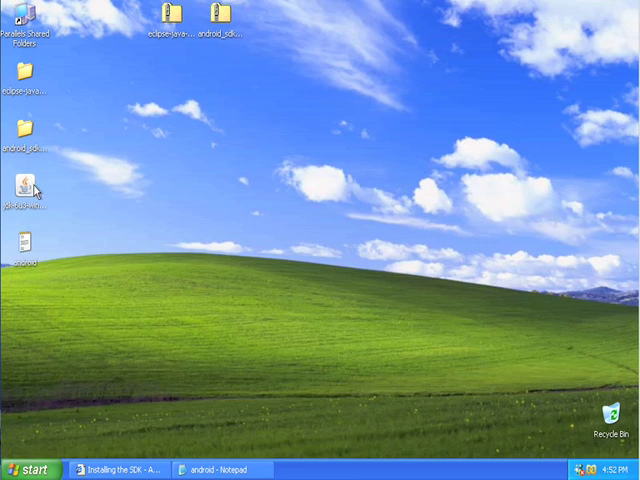
{"action": "mouse_move", "coordinate": [170, 228]}
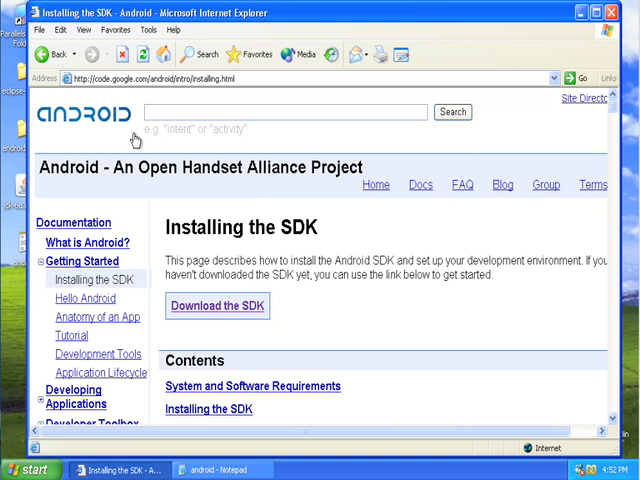
{"action": "left_click", "coordinate": [240, 54]}
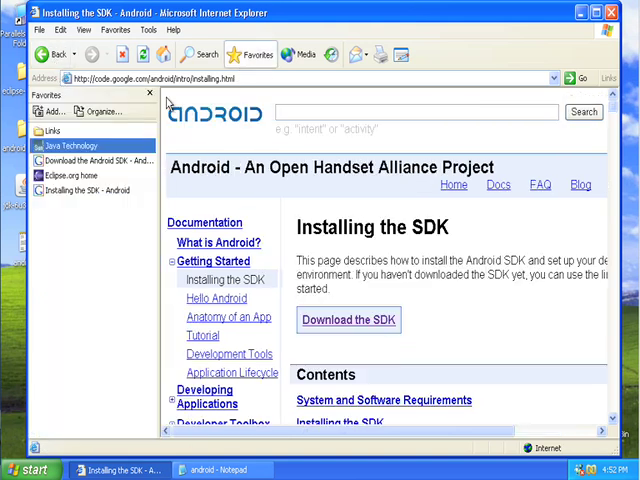
{"action": "mouse_move", "coordinate": [96, 160]}
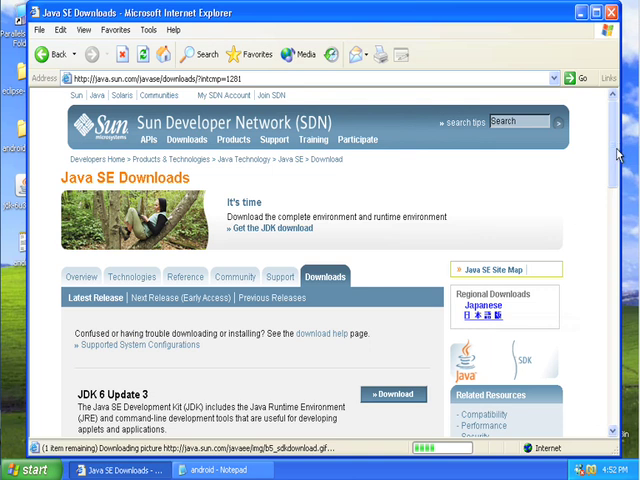
{"action": "scroll", "scroll_direction": "down", "scroll_amount": 3}
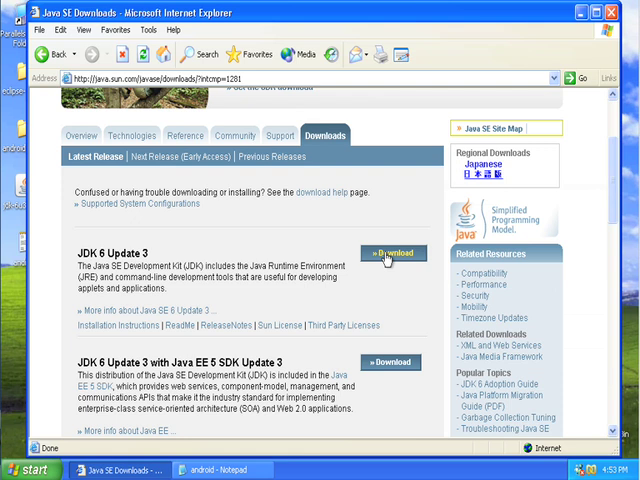
Start the JDK 6 Update 3 download, accepting the secure-connection and nonsecure-items warnings.
{"action": "left_click", "coordinate": [392, 252]}
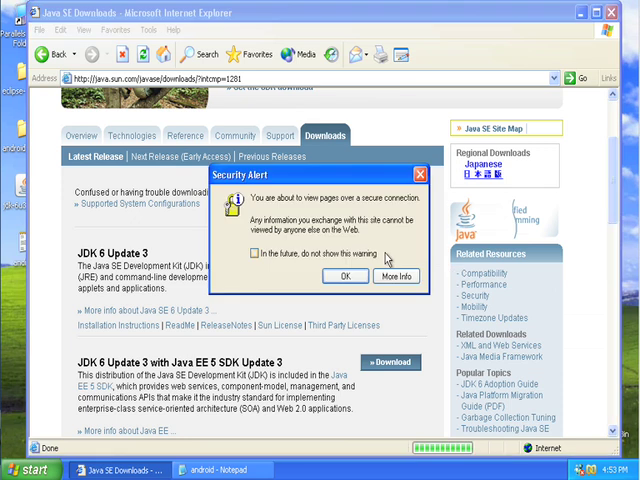
{"action": "left_click", "coordinate": [344, 276]}
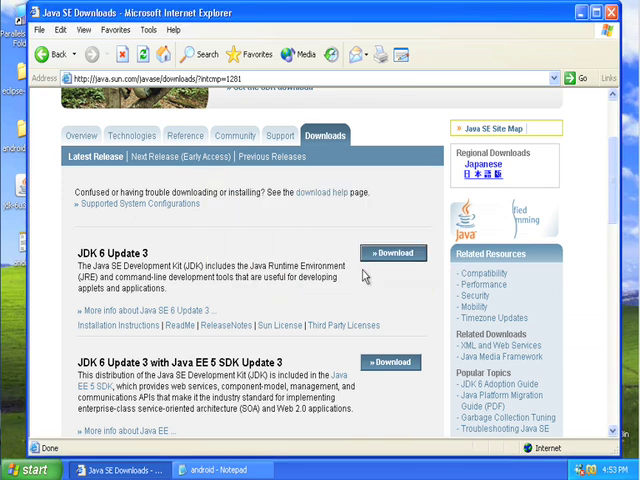
{"action": "left_click", "coordinate": [392, 252]}
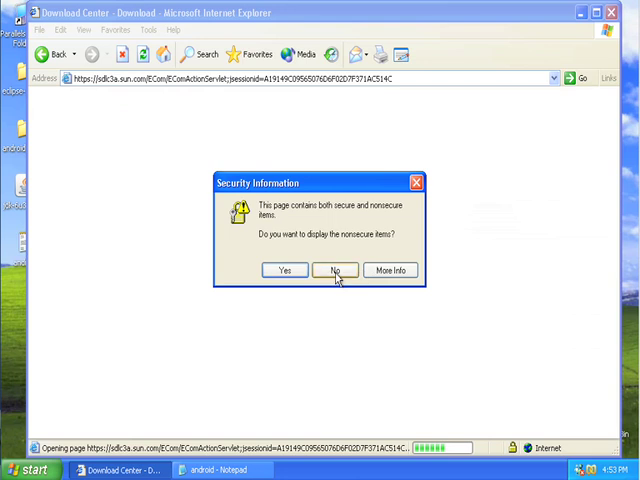
{"action": "left_click", "coordinate": [334, 270]}
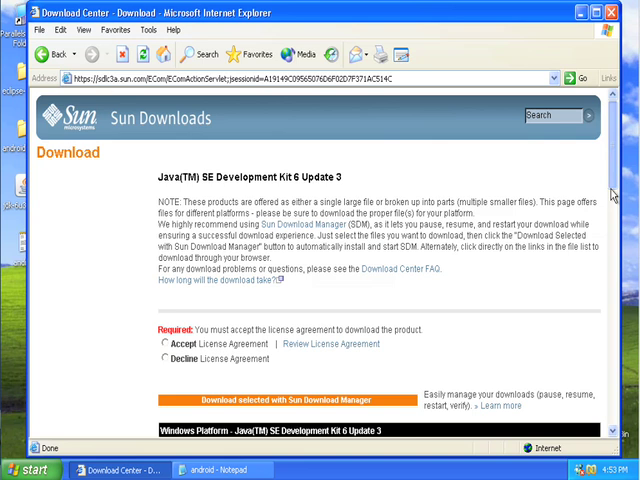
{"action": "scroll", "scroll_direction": "down", "scroll_amount": 3}
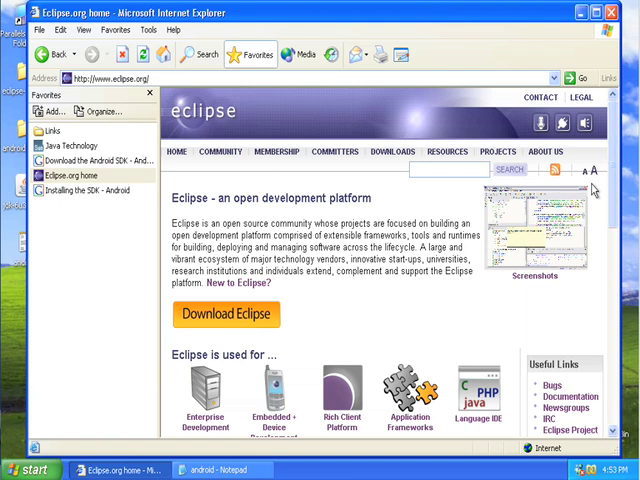
Go to the Eclipse Downloads page listing the Europa Fall packages for Windows.
{"action": "left_click", "coordinate": [392, 152]}
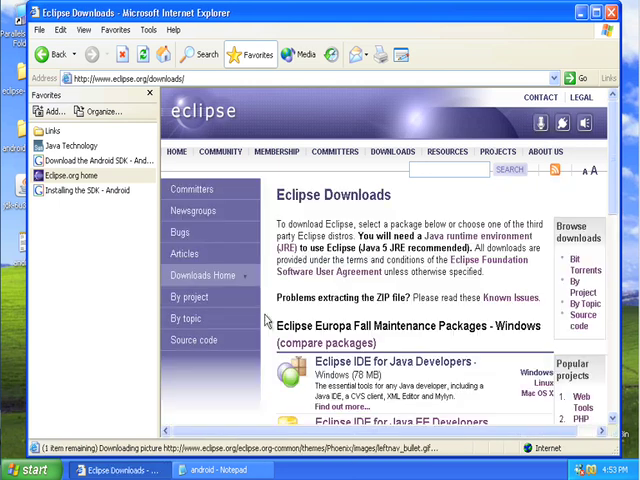
{"action": "mouse_move", "coordinate": [392, 360]}
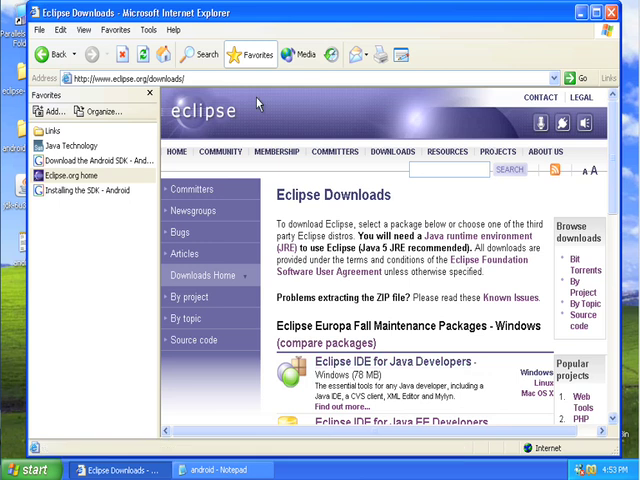
{"action": "mouse_move", "coordinate": [458, 24]}
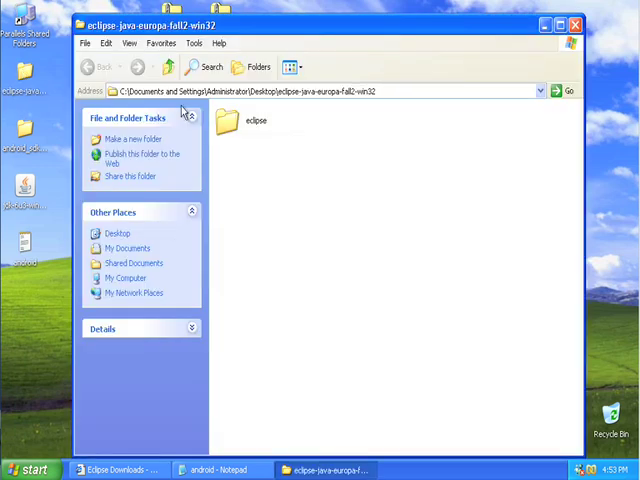
Launch eclipse.exe from the eclipse folder and accept the default workspace location.
{"action": "double_click", "coordinate": [256, 124]}
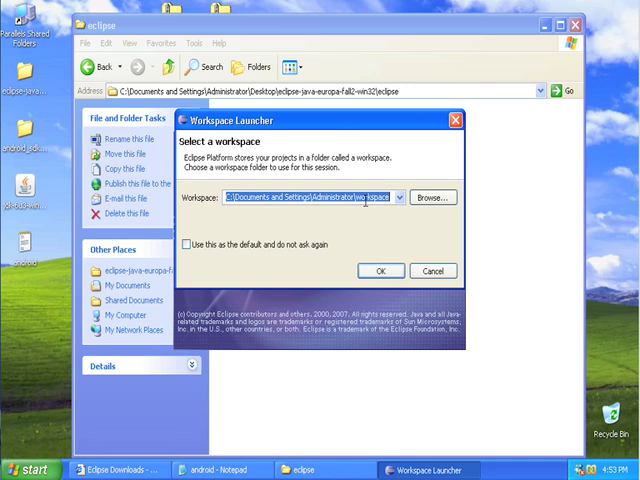
{"action": "left_click", "coordinate": [380, 272]}
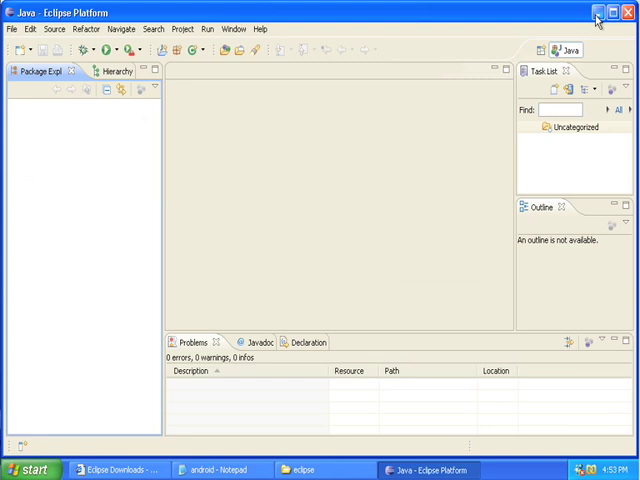
Switch back to Internet Explorer and load the Download the Android SDK page from Favorites.
{"action": "left_click", "coordinate": [298, 468]}
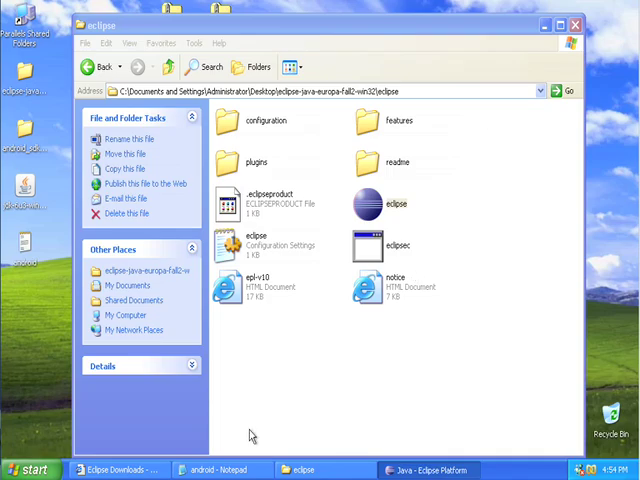
{"action": "left_click", "coordinate": [222, 470]}
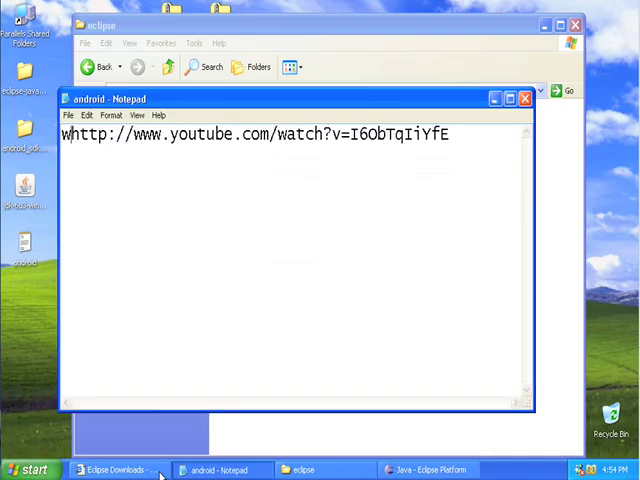
{"action": "key", "text": "BackSpace"}
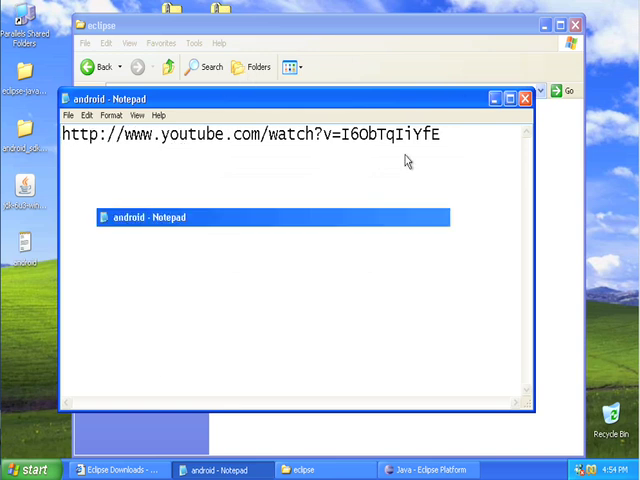
{"action": "left_click", "coordinate": [112, 468]}
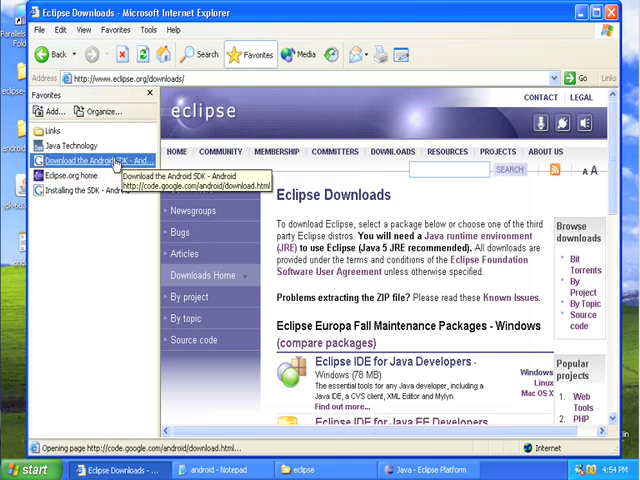
{"action": "left_click", "coordinate": [90, 160]}
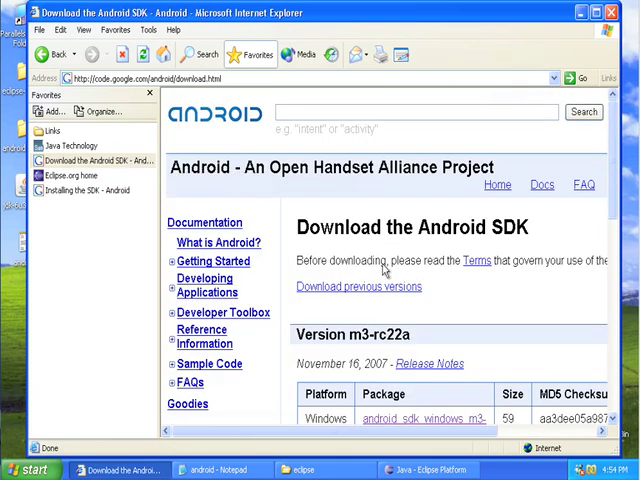
{"action": "scroll", "scroll_direction": "down", "scroll_amount": 3}
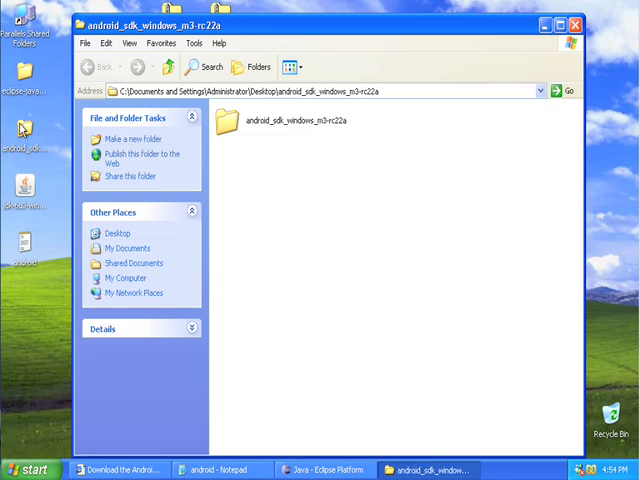
{"action": "mouse_move", "coordinate": [318, 432]}
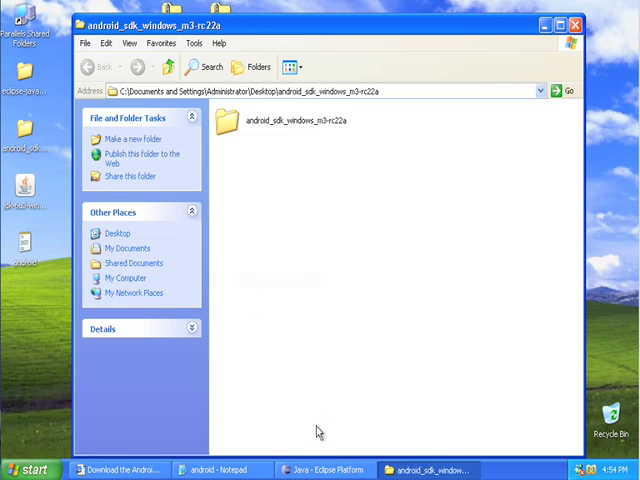
{"action": "mouse_move", "coordinate": [120, 470]}
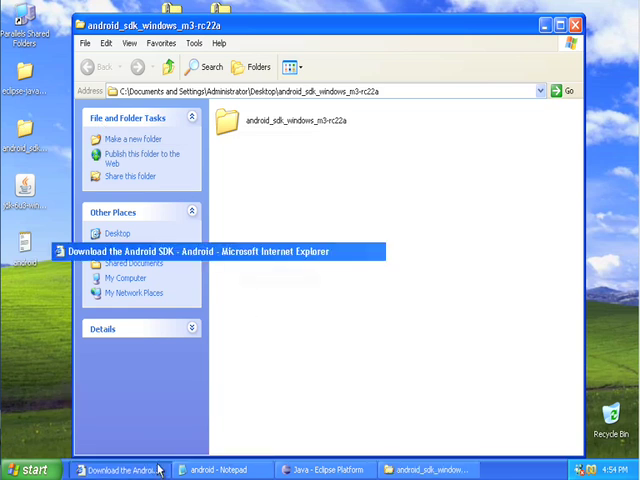
Load the Installing the SDK page and scroll to the unpacking and PATH instructions.
{"action": "left_click", "coordinate": [120, 470]}
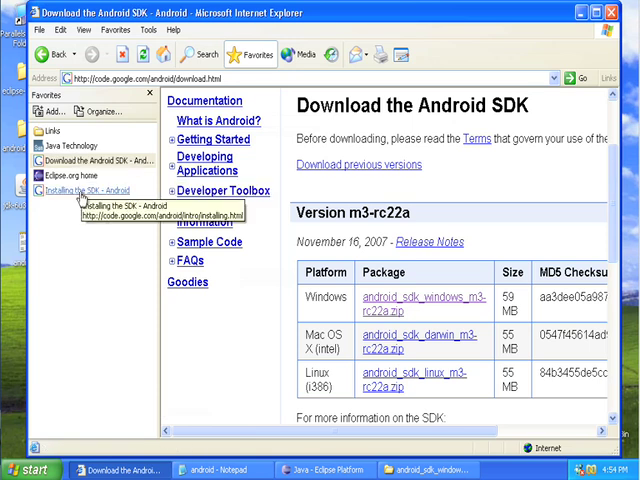
{"action": "left_click", "coordinate": [90, 190]}
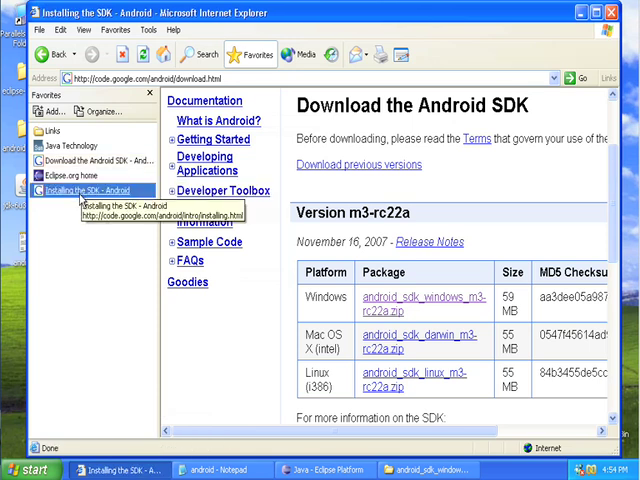
{"action": "left_click", "coordinate": [88, 190]}
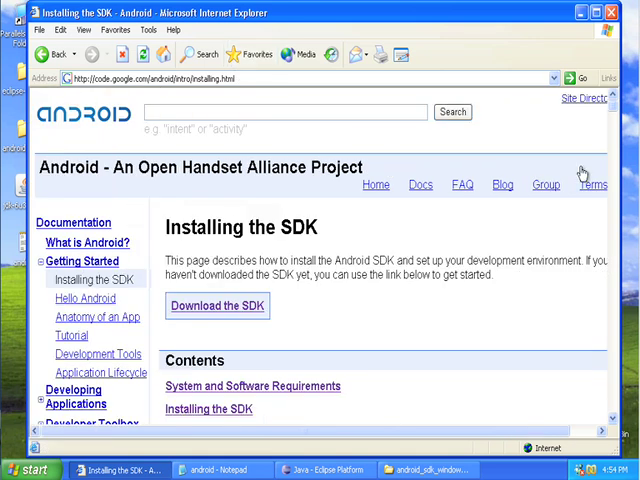
{"action": "mouse_move", "coordinate": [614, 112]}
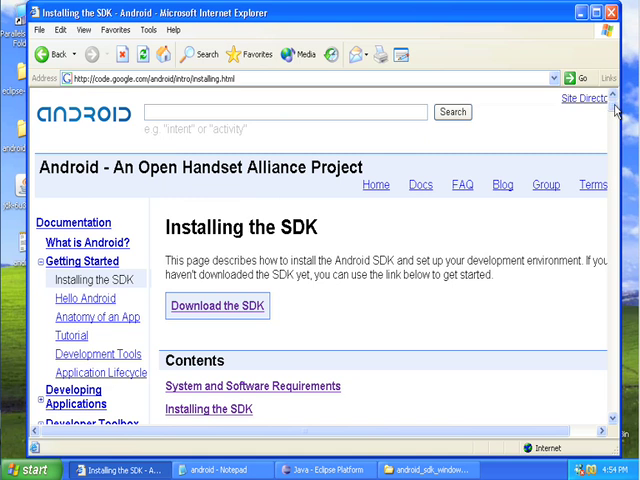
{"action": "scroll", "scroll_direction": "down", "scroll_amount": 3}
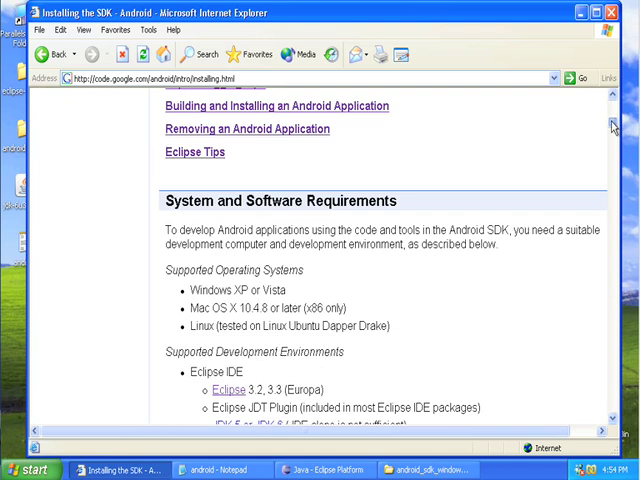
{"action": "scroll", "scroll_direction": "down", "scroll_amount": 3}
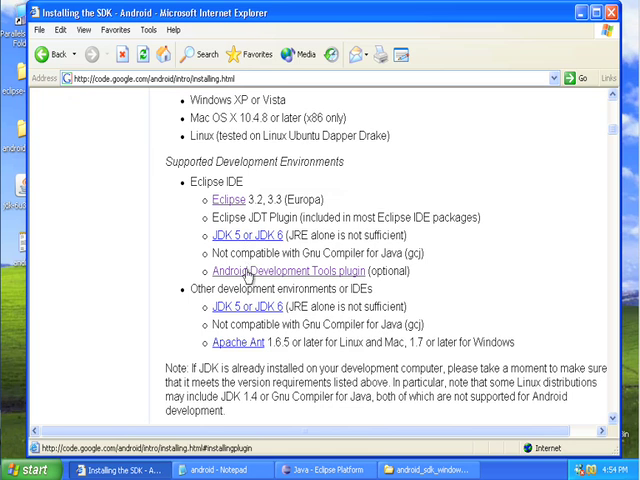
{"action": "mouse_move", "coordinate": [616, 116]}
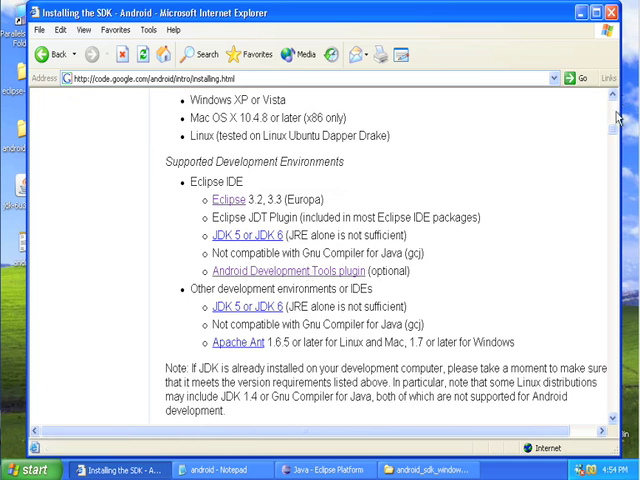
{"action": "scroll", "scroll_direction": "down", "scroll_amount": 3}
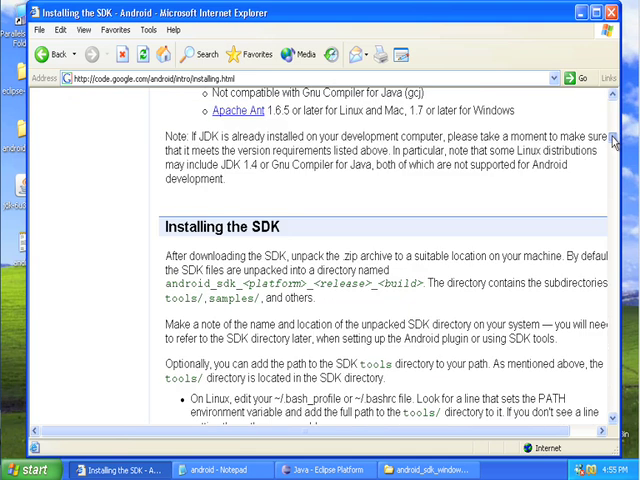
{"action": "scroll", "scroll_direction": "down", "scroll_amount": 3}
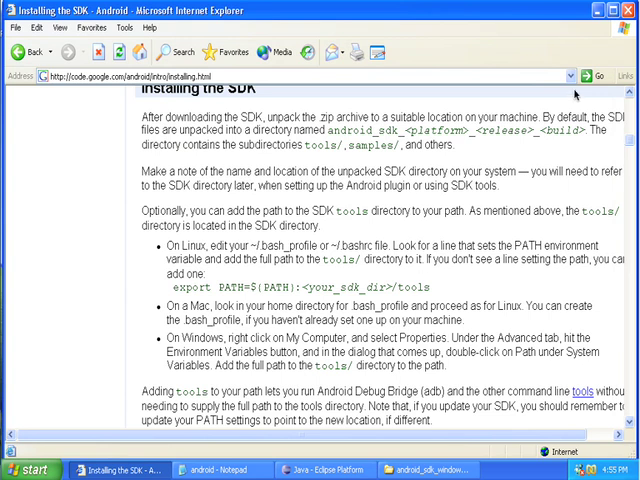
{"action": "mouse_move", "coordinate": [578, 48]}
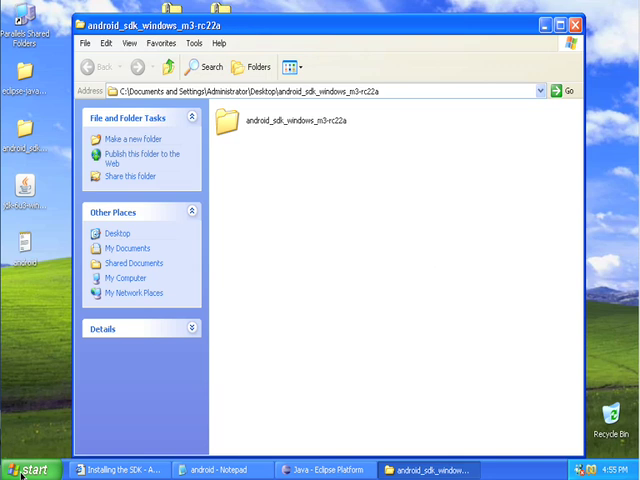
Browse My Computer to C:, rename the unpacked SDK folder to android, and enter its tools folder.
{"action": "left_click", "coordinate": [24, 468]}
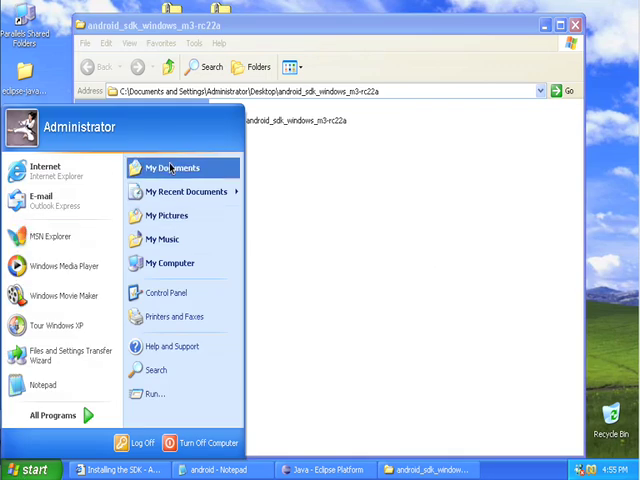
{"action": "left_click", "coordinate": [168, 264]}
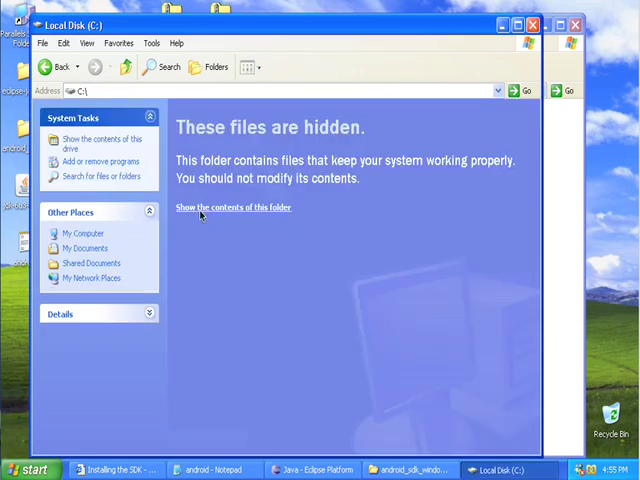
{"action": "left_click", "coordinate": [232, 208]}
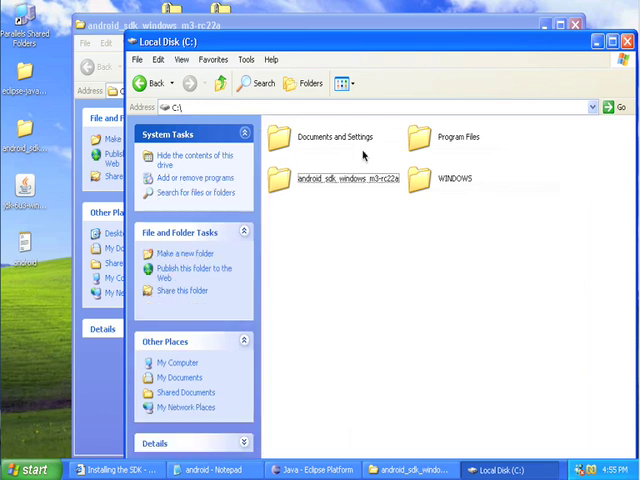
{"action": "left_click", "coordinate": [340, 178]}
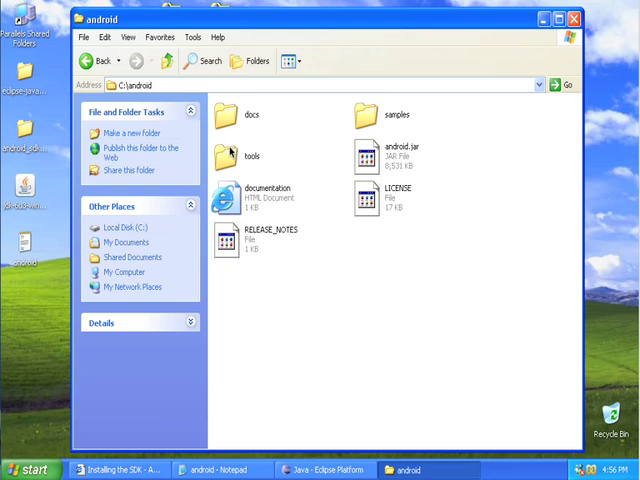
{"action": "double_click", "coordinate": [252, 150]}
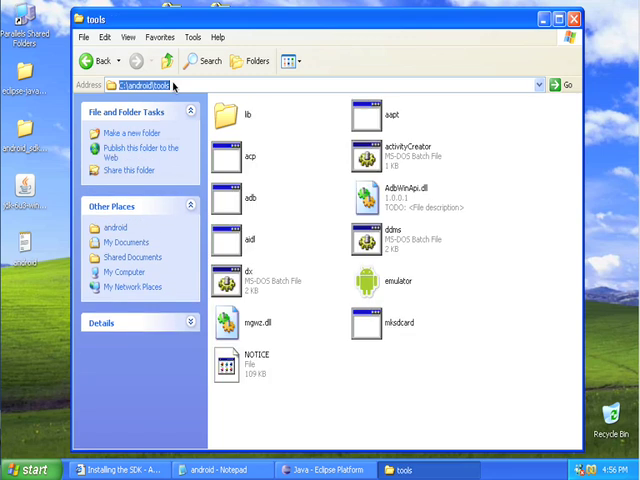
{"action": "mouse_move", "coordinate": [200, 266]}
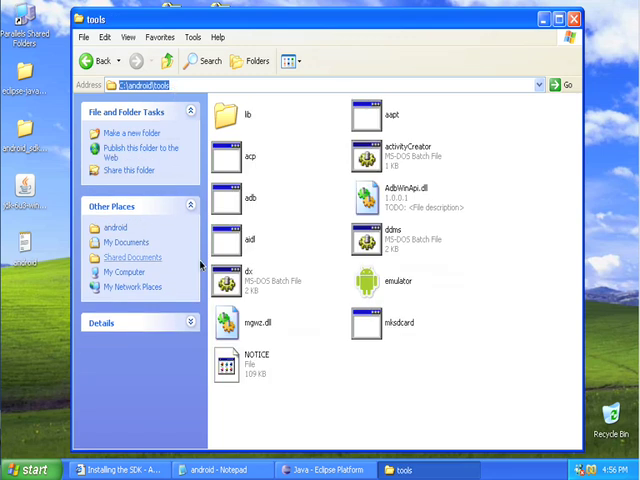
{"action": "mouse_move", "coordinate": [368, 296]}
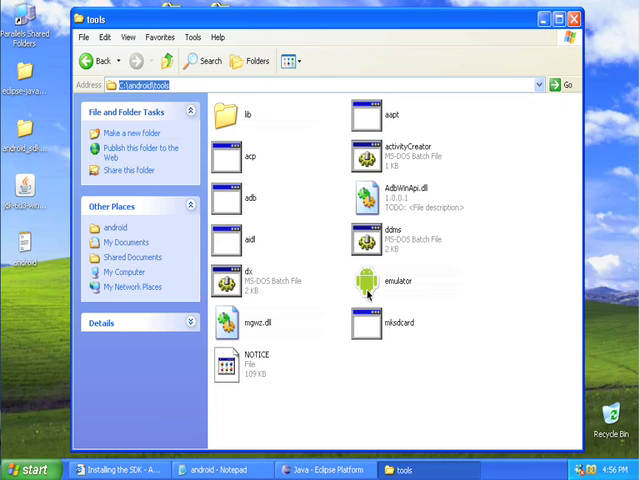
From My Computer's context menu, reach System Properties and view its Advanced settings, then close it.
{"action": "left_click", "coordinate": [32, 470]}
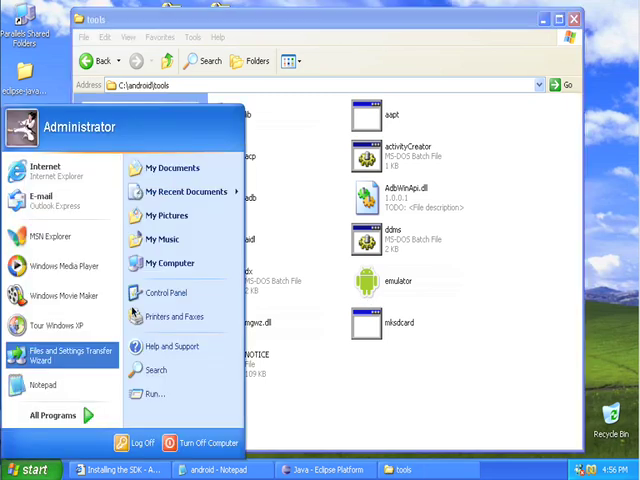
{"action": "mouse_move", "coordinate": [170, 264]}
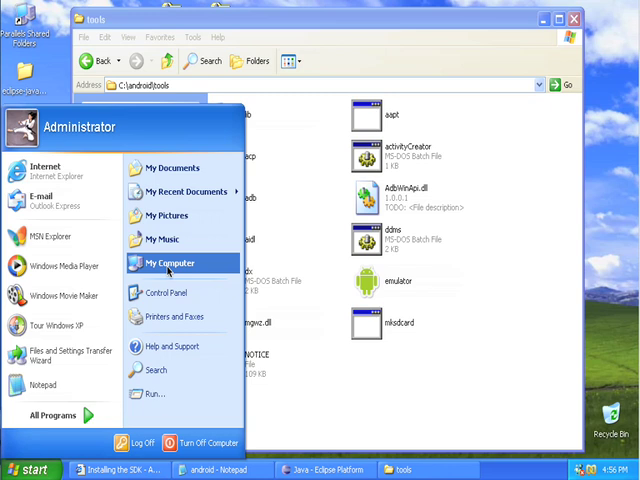
{"action": "mouse_move", "coordinate": [170, 264]}
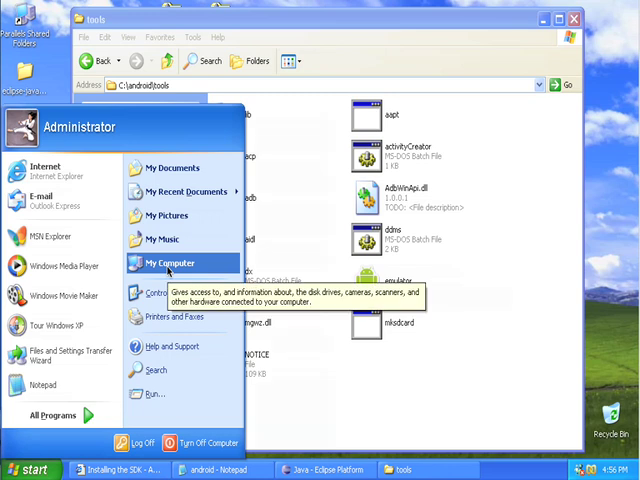
{"action": "right_click", "coordinate": [172, 264]}
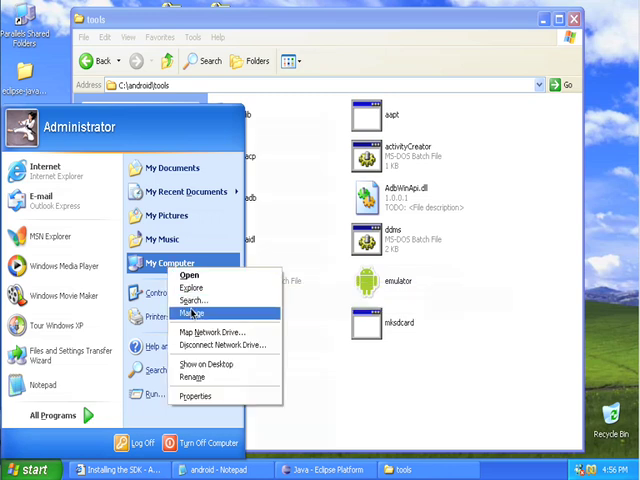
{"action": "left_click", "coordinate": [192, 312]}
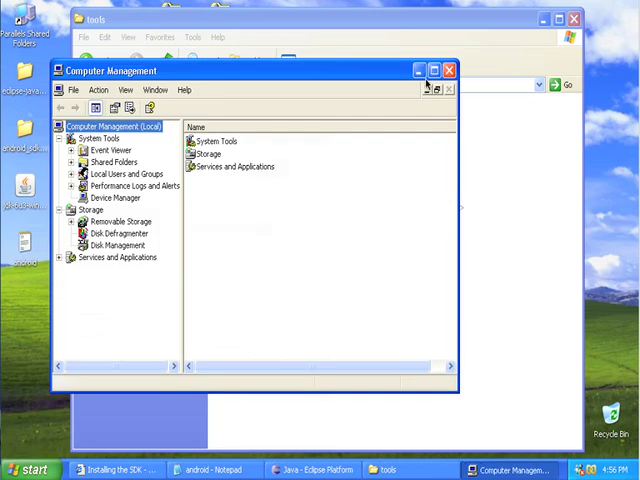
{"action": "left_click", "coordinate": [24, 468]}
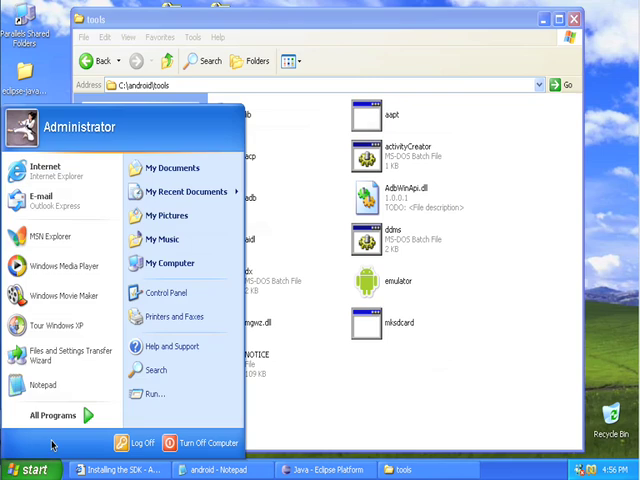
{"action": "mouse_move", "coordinate": [170, 264]}
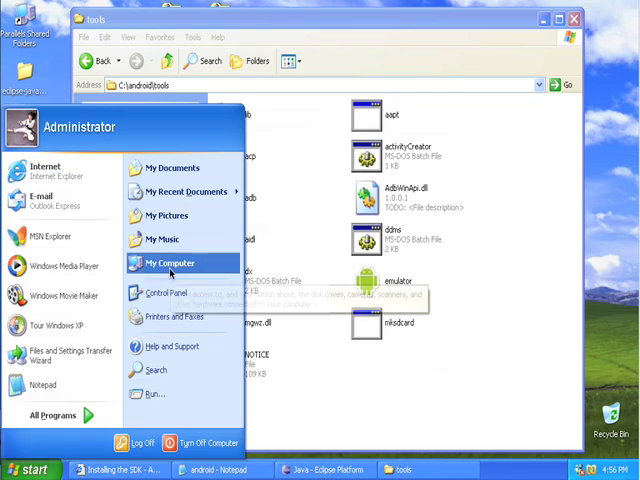
{"action": "right_click", "coordinate": [170, 264]}
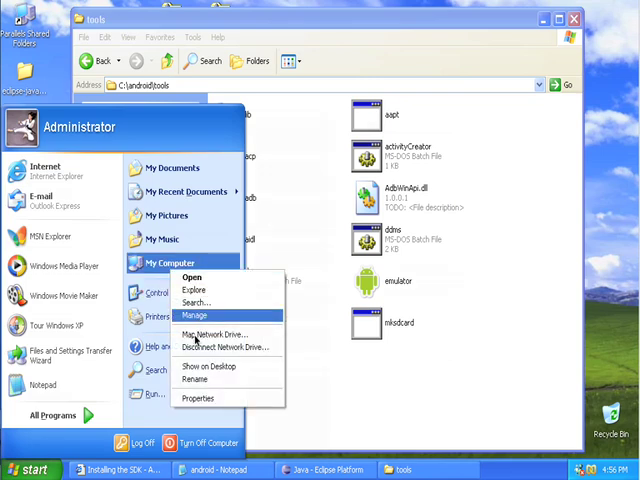
{"action": "left_click", "coordinate": [200, 398]}
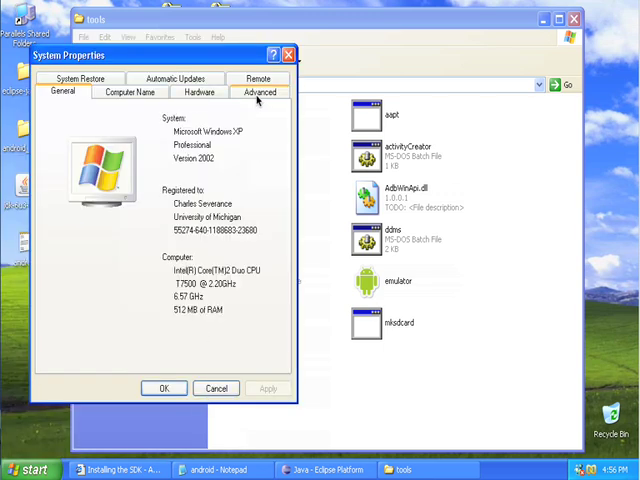
{"action": "left_click", "coordinate": [258, 92]}
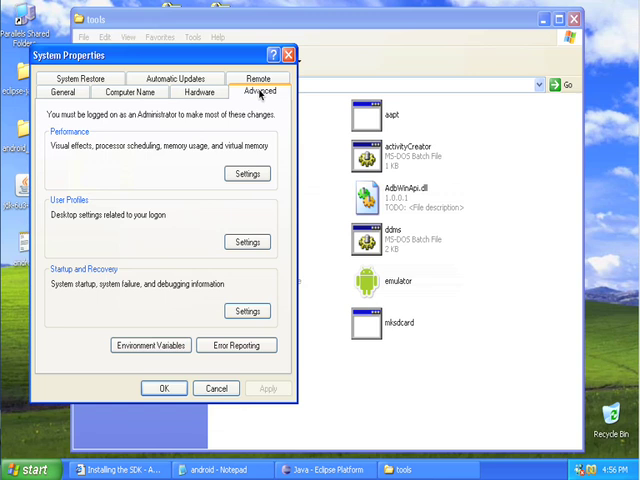
{"action": "mouse_move", "coordinate": [242, 196]}
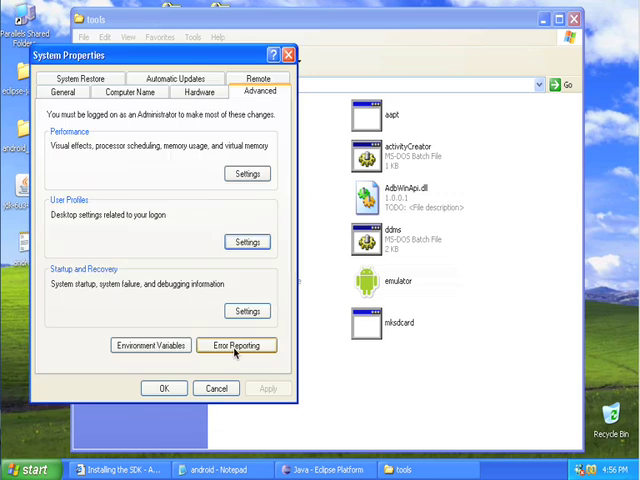
{"action": "mouse_move", "coordinate": [216, 146]}
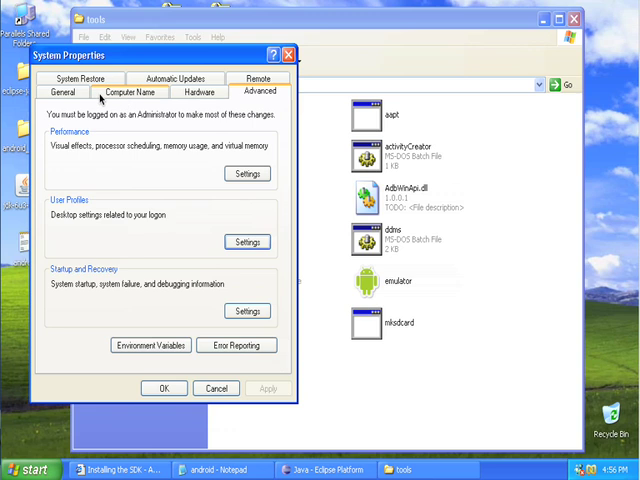
{"action": "left_click", "coordinate": [62, 92]}
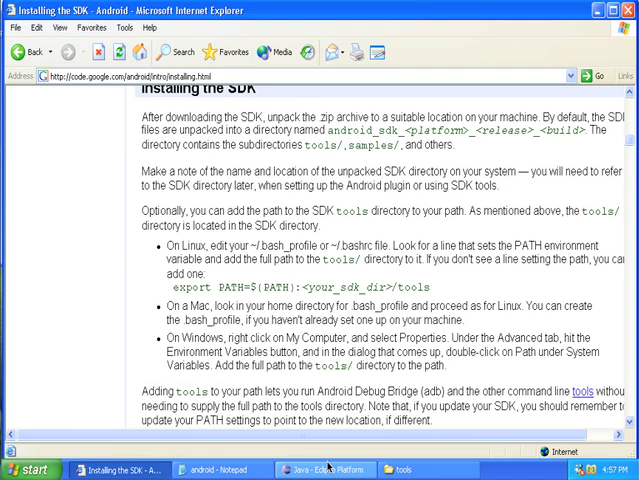
Reopen System Properties from My Computer and show its Advanced settings.
{"action": "left_click", "coordinate": [404, 468]}
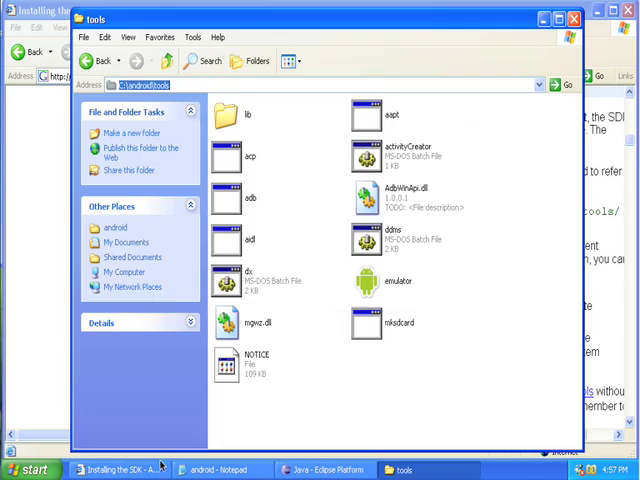
{"action": "left_click", "coordinate": [30, 470]}
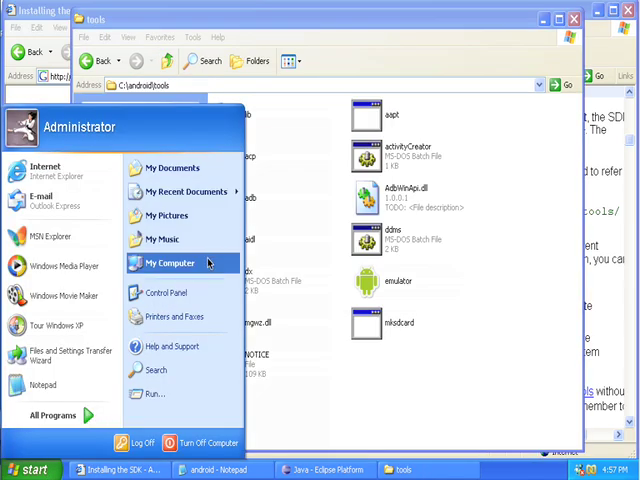
{"action": "right_click", "coordinate": [180, 264]}
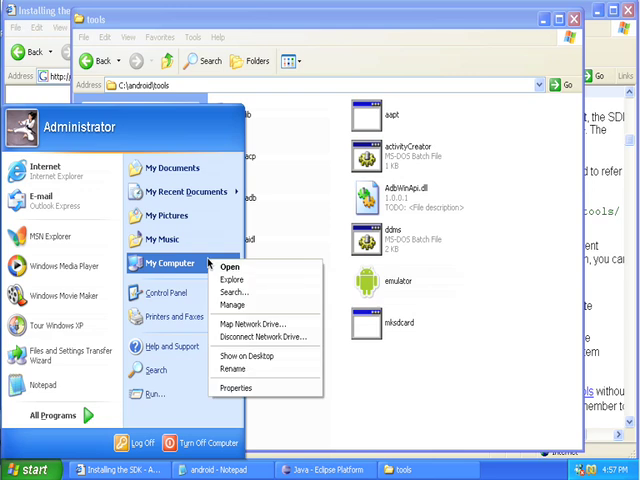
{"action": "left_click", "coordinate": [234, 388]}
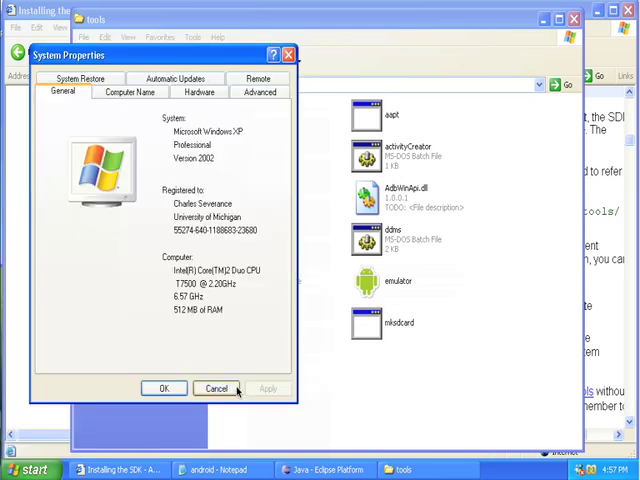
{"action": "left_click", "coordinate": [258, 92]}
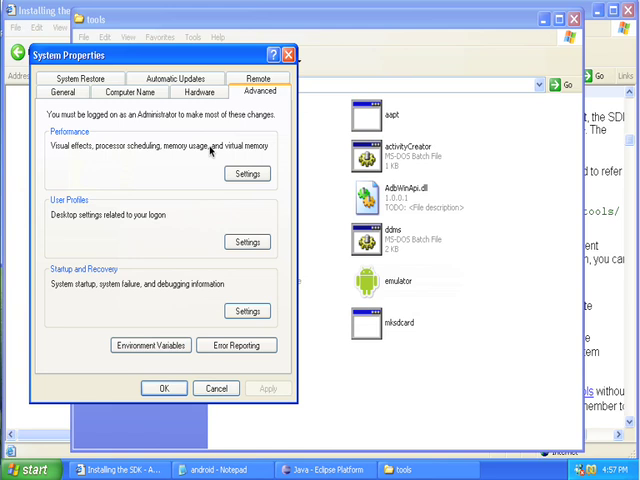
{"action": "left_click", "coordinate": [152, 344]}
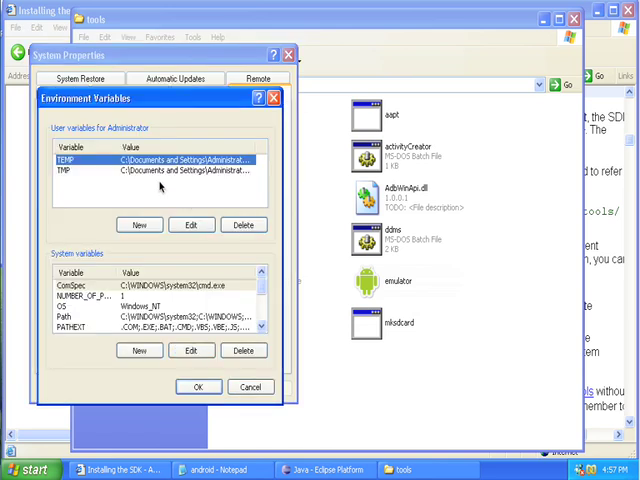
{"action": "left_click", "coordinate": [150, 324]}
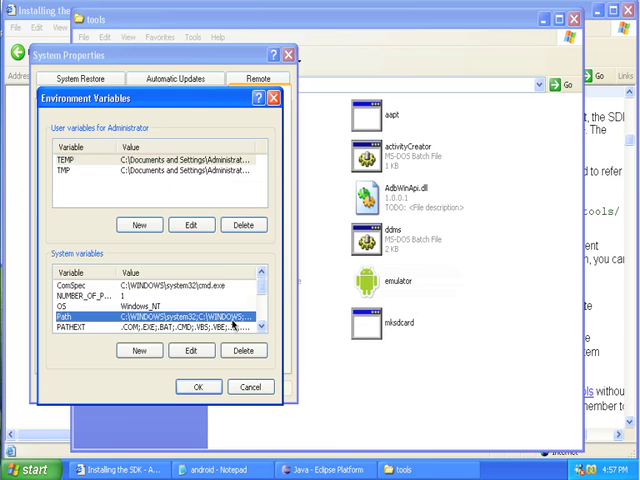
{"action": "left_click", "coordinate": [190, 350]}
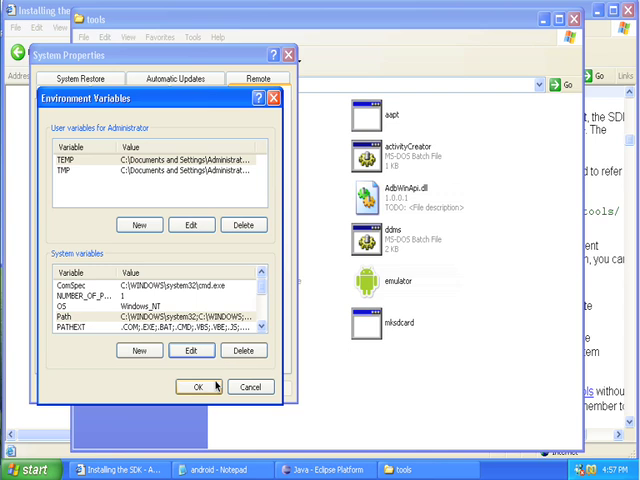
{"action": "left_click", "coordinate": [198, 388]}
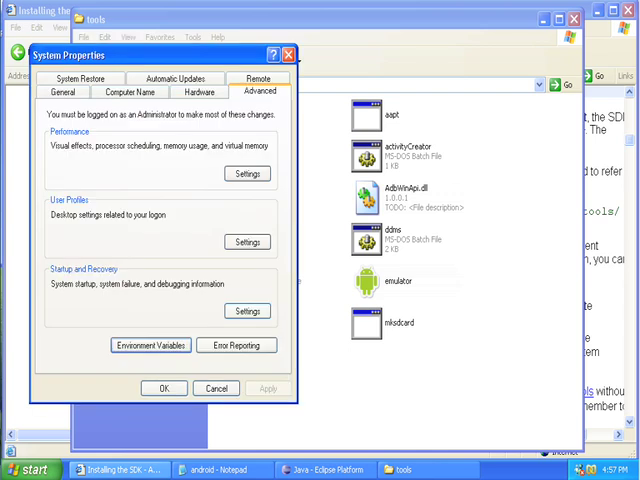
{"action": "mouse_move", "coordinate": [110, 468]}
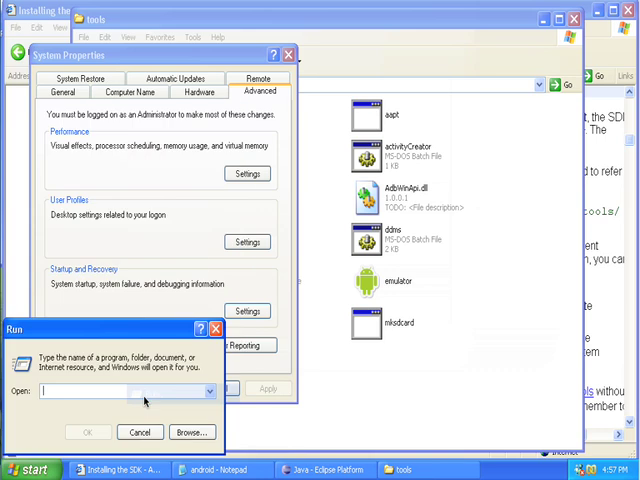
{"action": "type", "text": "cmd"}
{"action": "type", "text": "emul"}
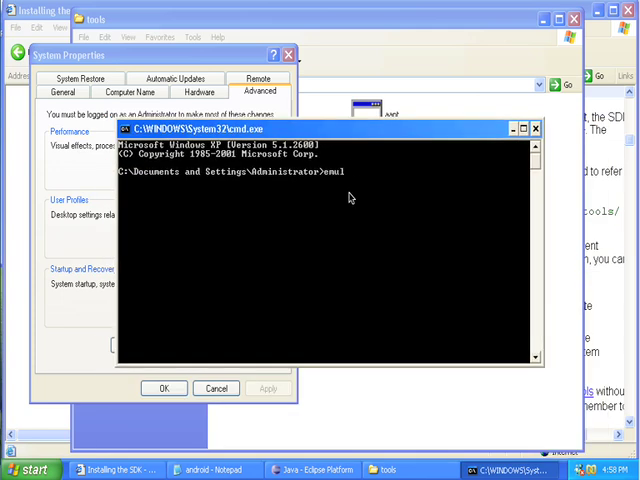
{"action": "type", "text": "ator"}
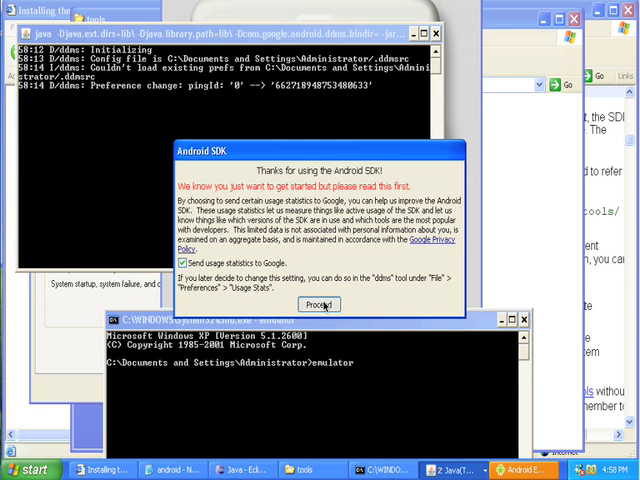
{"action": "left_click", "coordinate": [318, 304]}
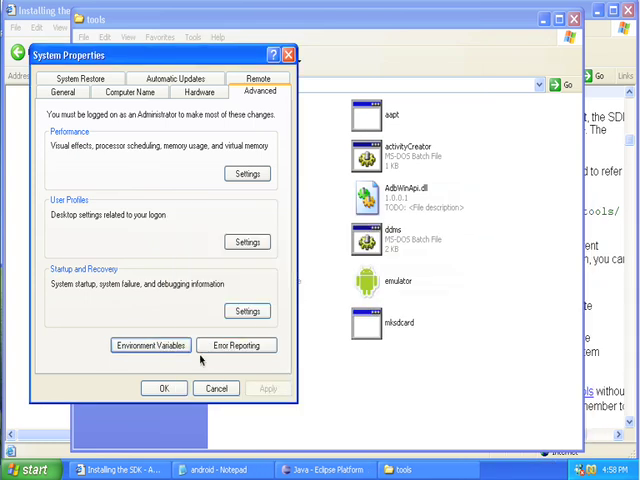
{"action": "mouse_move", "coordinate": [256, 214]}
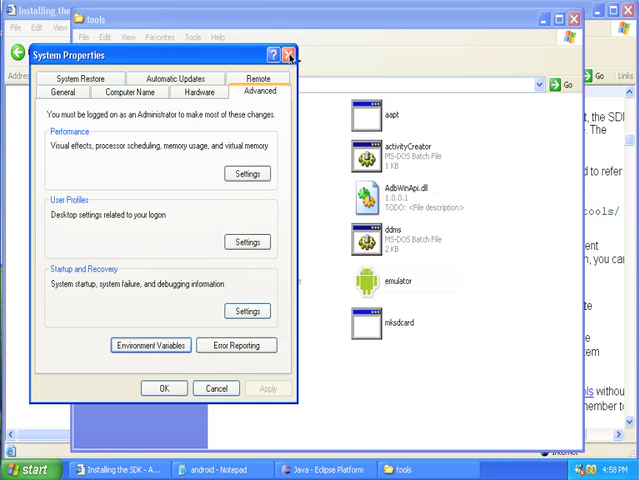
{"action": "mouse_move", "coordinate": [294, 54]}
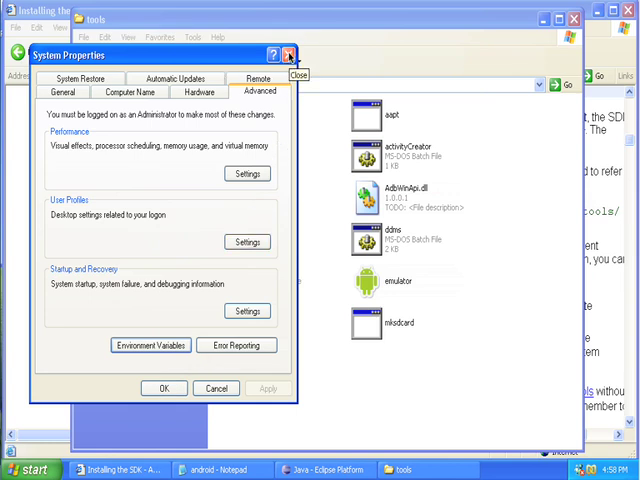
Close System Properties, scroll to Installing the Eclipse Plugin (ADT), and select the update site URL.
{"action": "left_click", "coordinate": [292, 56]}
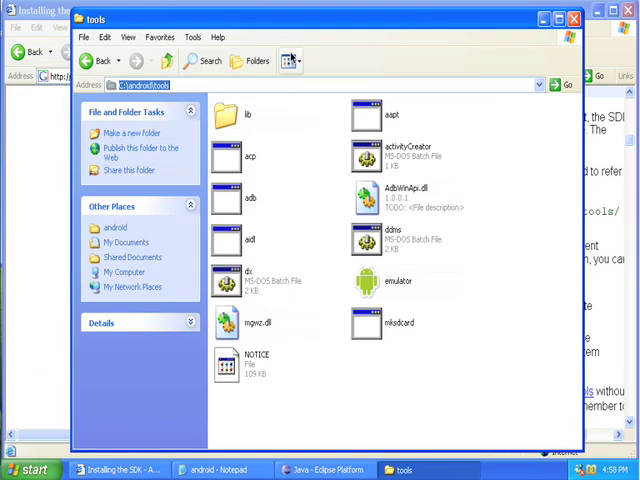
{"action": "left_click", "coordinate": [120, 468]}
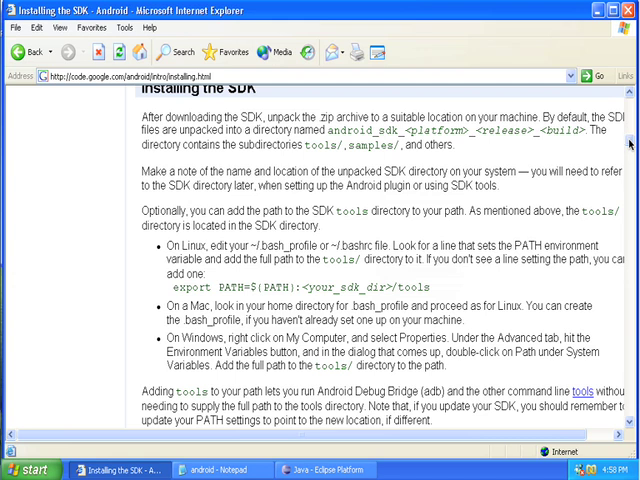
{"action": "scroll", "scroll_direction": "down", "scroll_amount": 3}
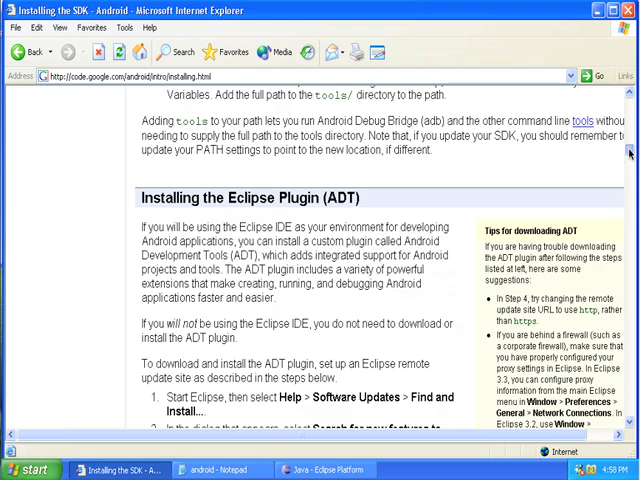
{"action": "scroll", "scroll_direction": "down", "scroll_amount": 3}
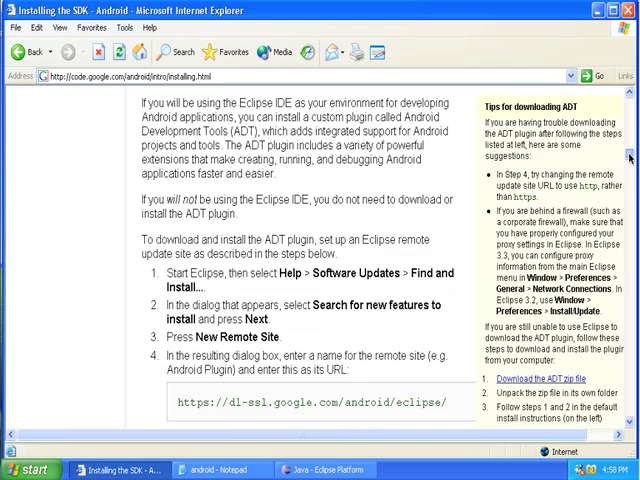
{"action": "mouse_move", "coordinate": [300, 288]}
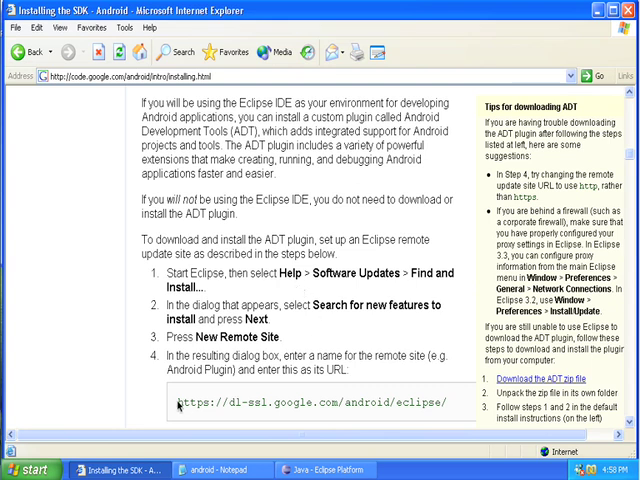
{"action": "triple_click", "coordinate": [300, 404]}
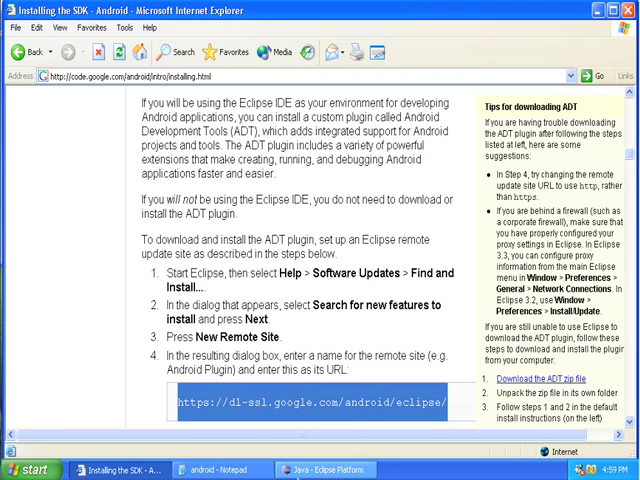
{"action": "left_click", "coordinate": [330, 468]}
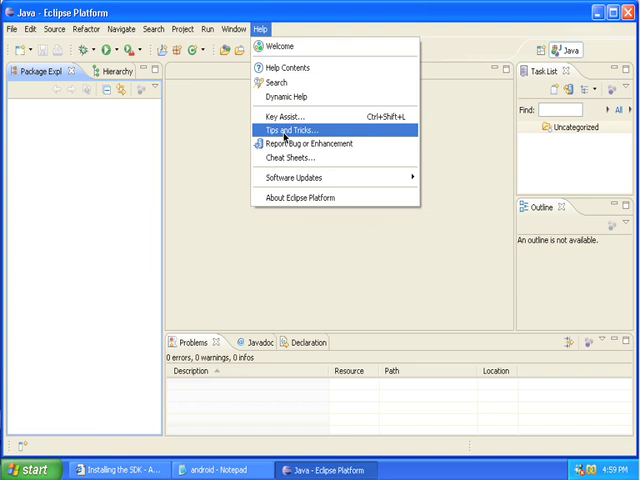
{"action": "mouse_move", "coordinate": [292, 176]}
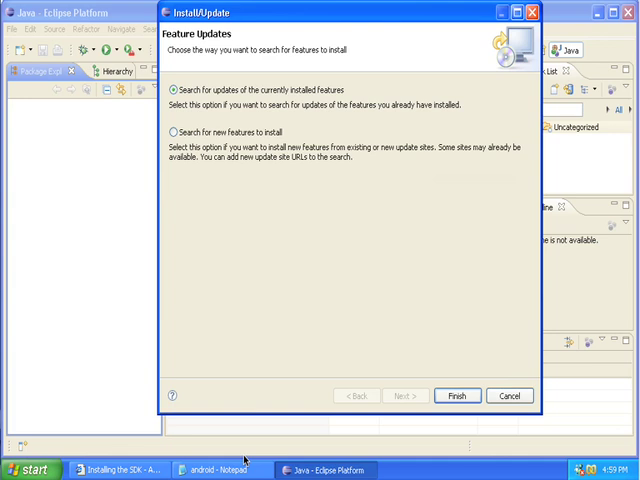
In the Install/Update wizard choose Search for new features to install and advance to the update sites list.
{"action": "left_click", "coordinate": [120, 468]}
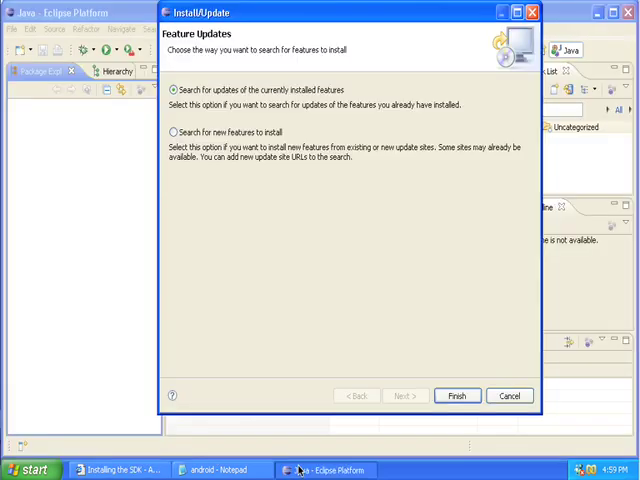
{"action": "left_click", "coordinate": [172, 132]}
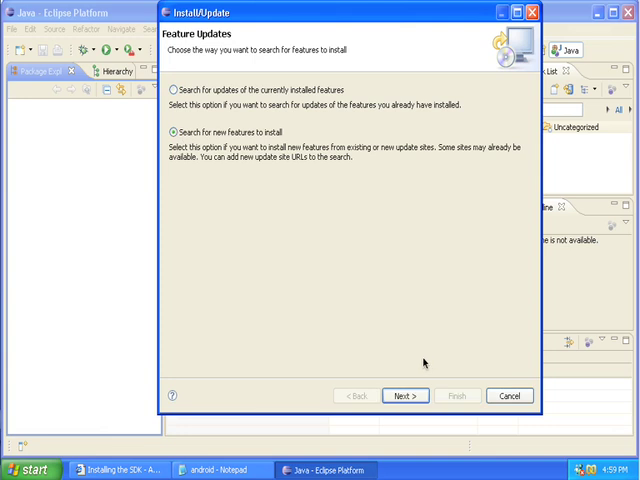
{"action": "left_click", "coordinate": [404, 396]}
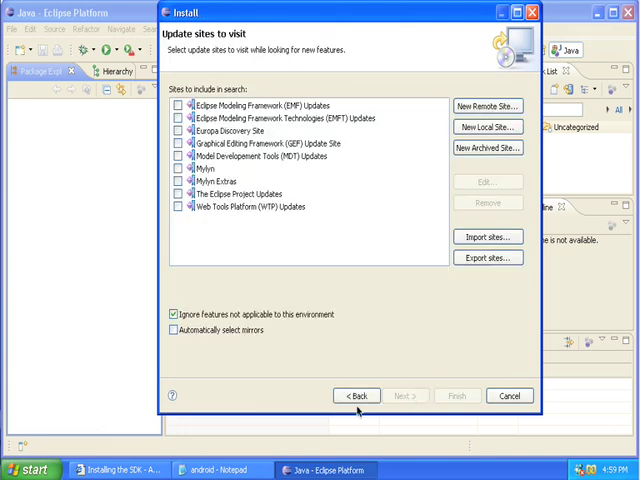
{"action": "left_click", "coordinate": [120, 468]}
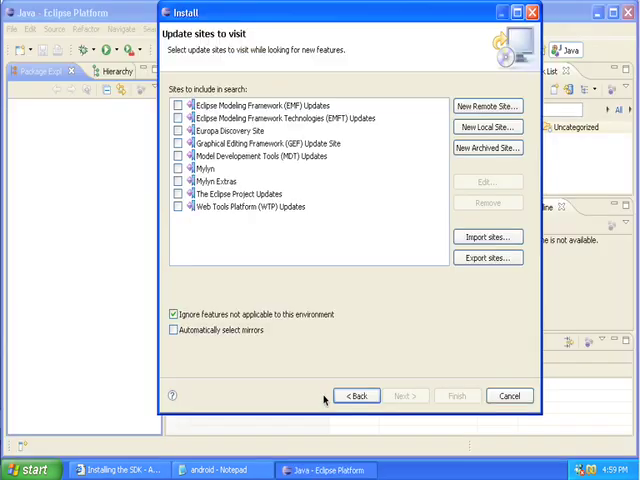
{"action": "mouse_move", "coordinate": [488, 108]}
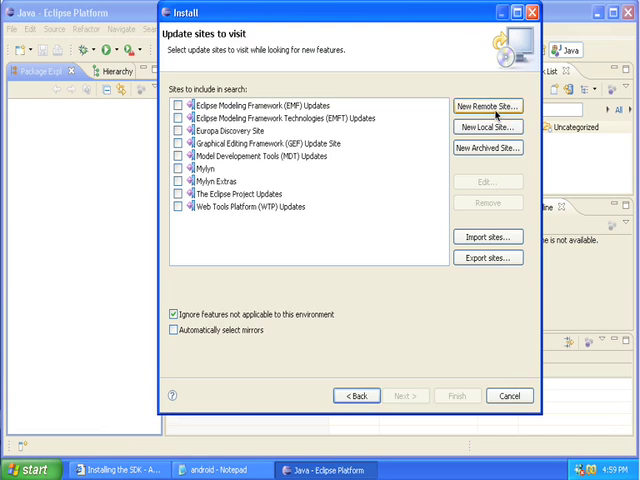
{"action": "left_click", "coordinate": [488, 106]}
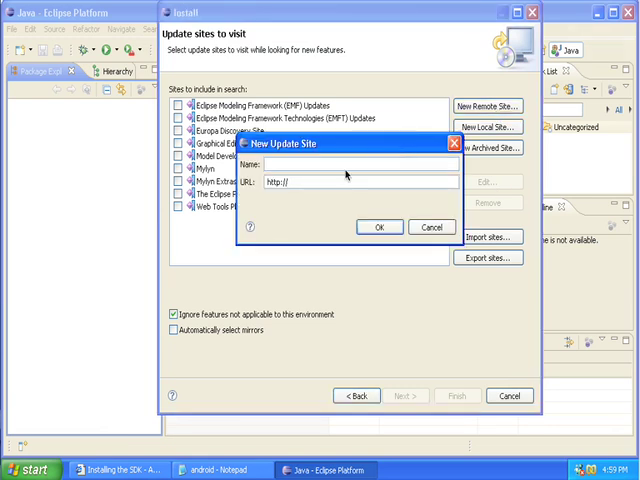
{"action": "type", "text": "And"}
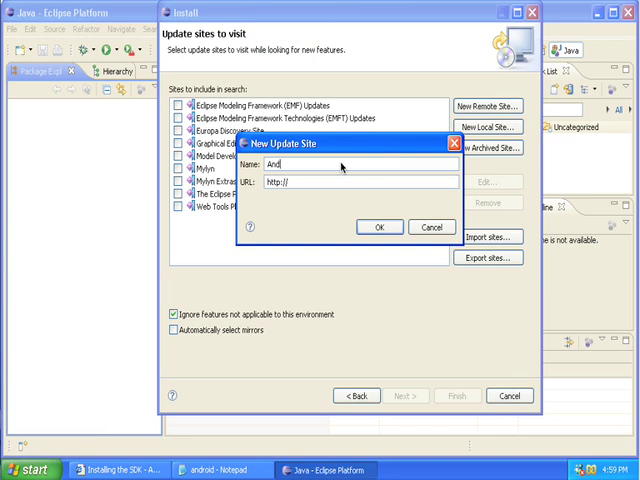
{"action": "type", "text": "roid"}
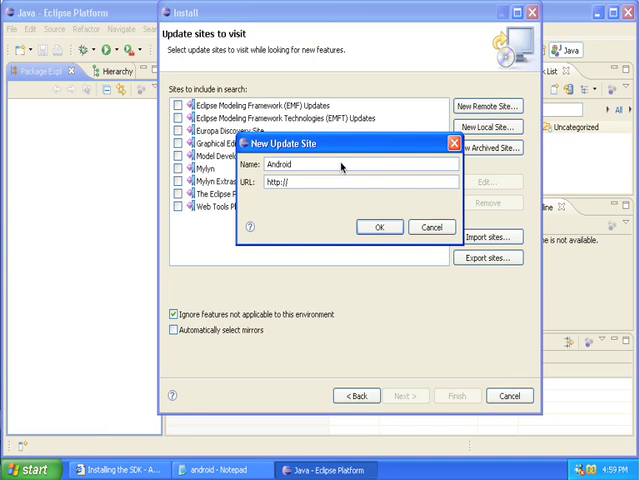
{"action": "type", "text": "/"}
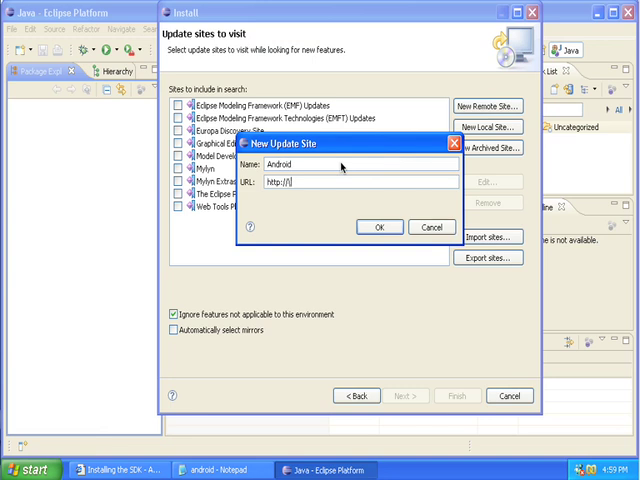
{"action": "left_click", "coordinate": [380, 228]}
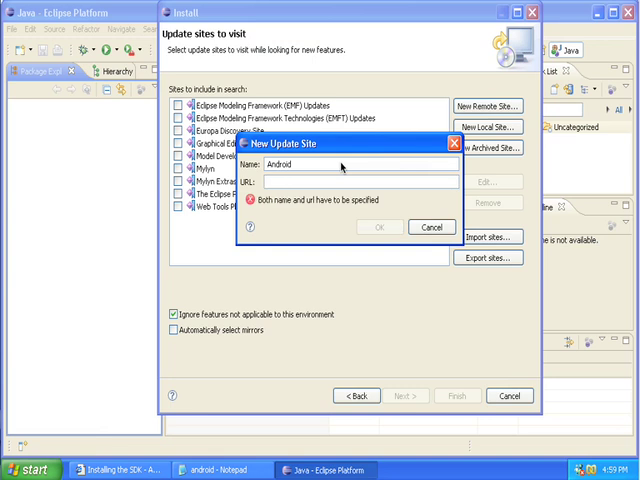
{"action": "type", "text": "https://dl-ssl.google.com/android/eclipse/"}
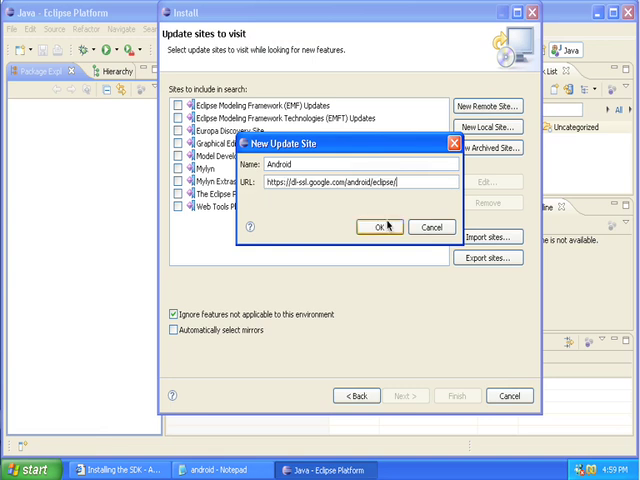
{"action": "left_click", "coordinate": [376, 226]}
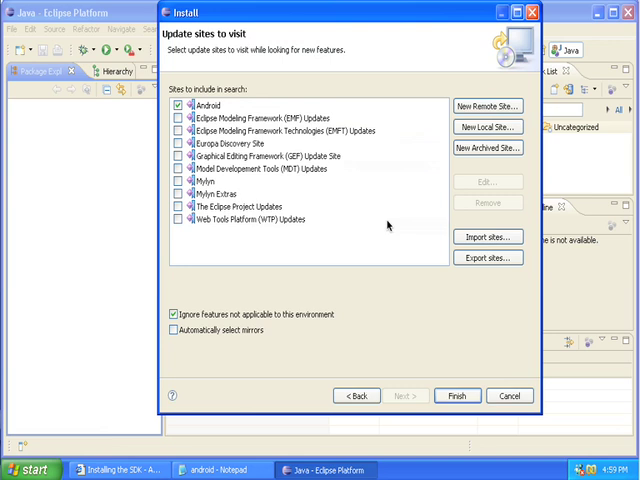
{"action": "mouse_move", "coordinate": [348, 360]}
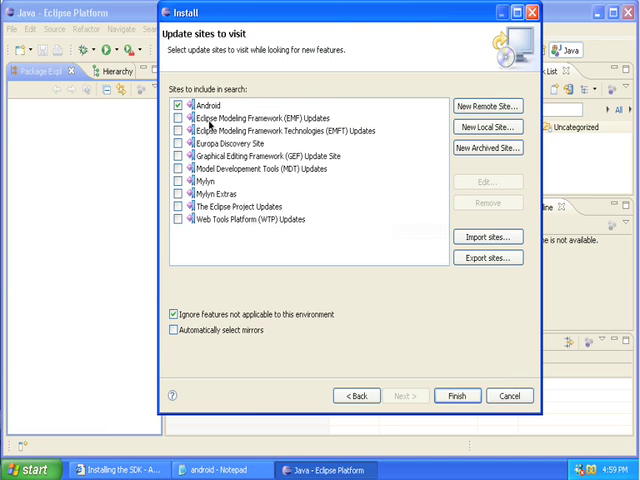
{"action": "mouse_move", "coordinate": [444, 330]}
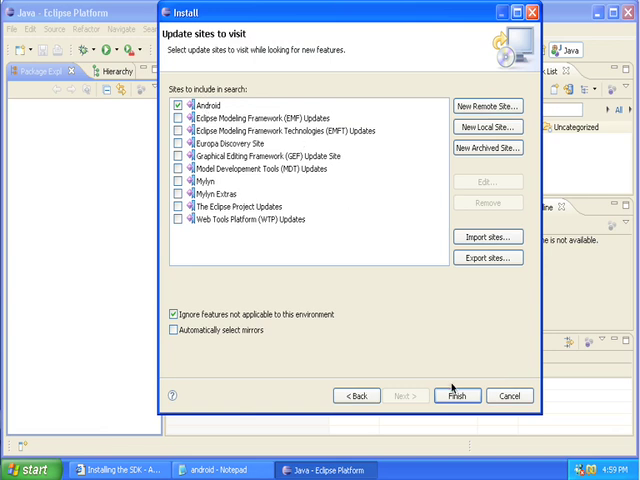
Finish the wizard to search the checked sites for installable features.
{"action": "left_click", "coordinate": [456, 396]}
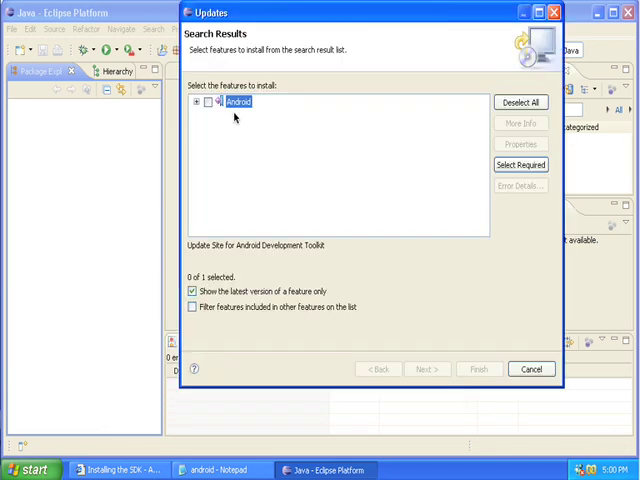
Select the Android Development Tools feature, accept its license and install it.
{"action": "left_click", "coordinate": [208, 100]}
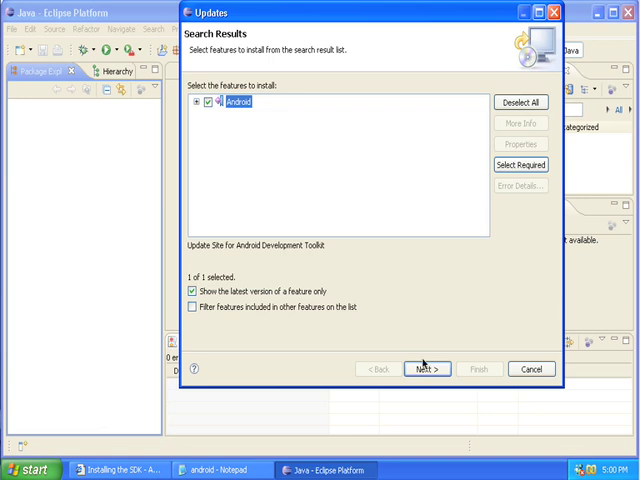
{"action": "left_click", "coordinate": [424, 368]}
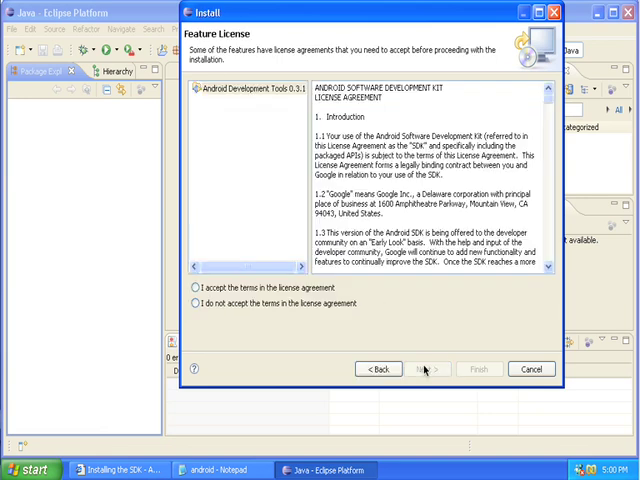
{"action": "left_click", "coordinate": [192, 288]}
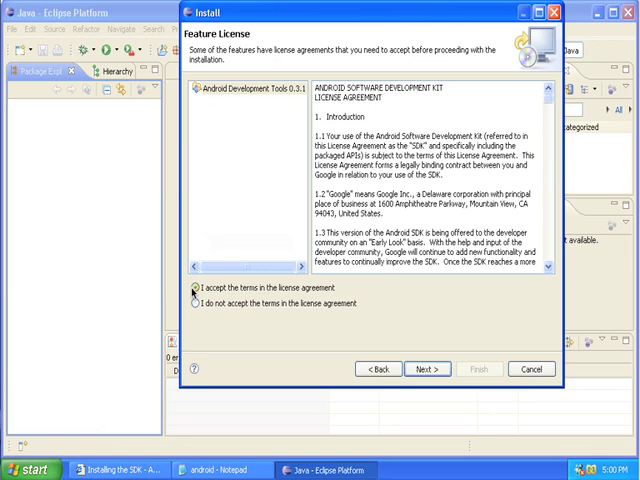
{"action": "left_click", "coordinate": [192, 288]}
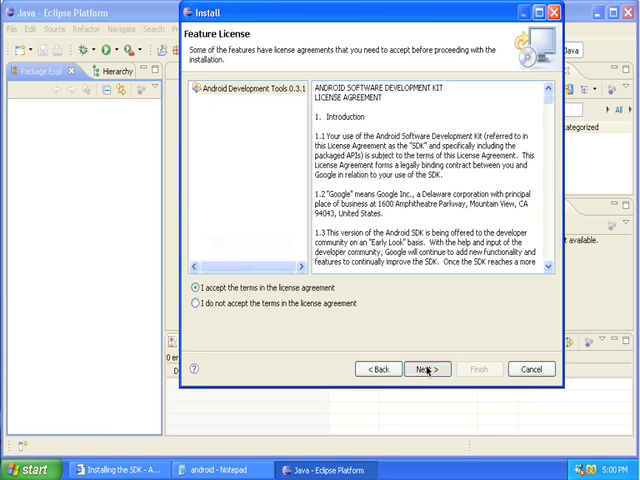
{"action": "left_click", "coordinate": [420, 368]}
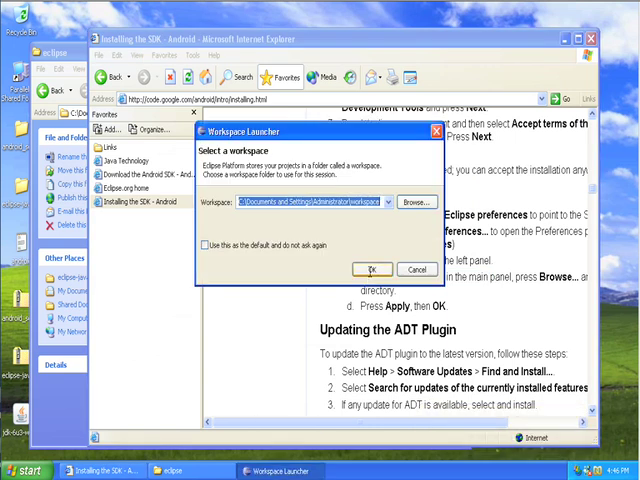
Confirm the workspace after restart and return to the Eclipse workbench.
{"action": "left_click", "coordinate": [372, 268]}
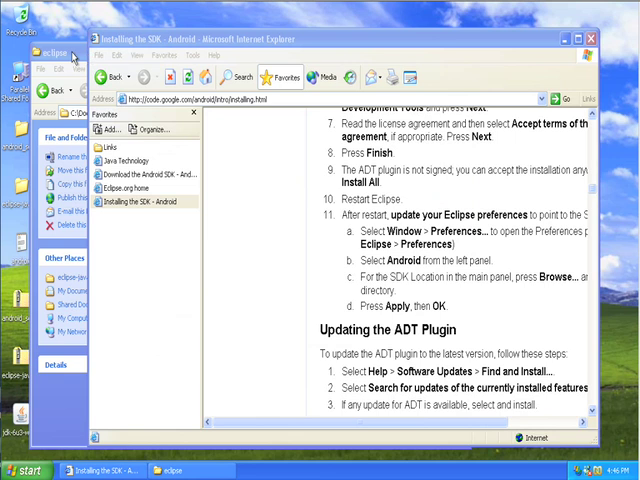
{"action": "left_click", "coordinate": [220, 52]}
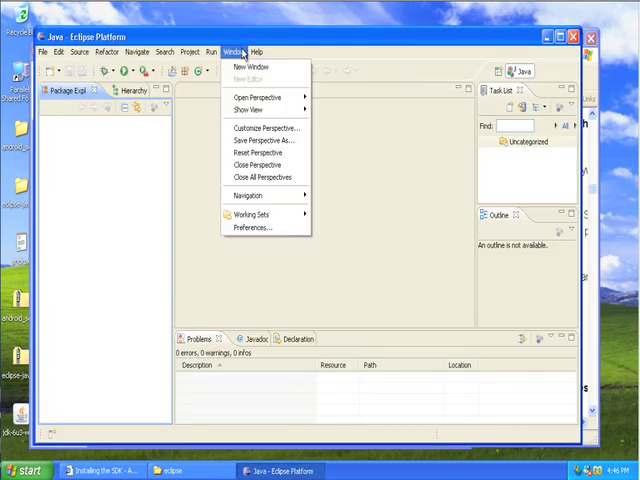
Set the Android SDK location in Preferences to C:\android and apply it.
{"action": "left_click", "coordinate": [252, 228]}
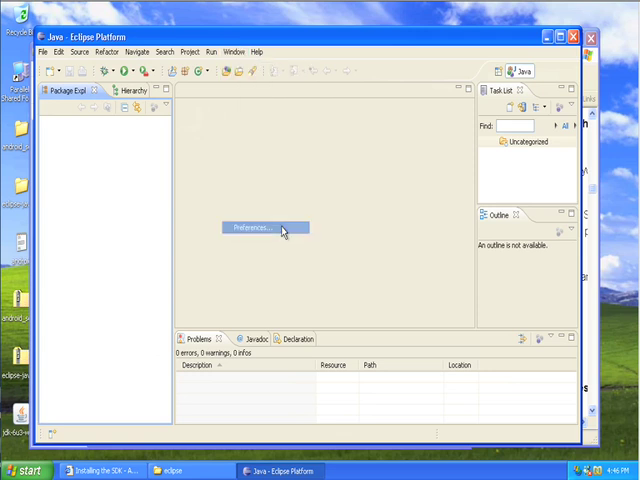
{"action": "left_click", "coordinate": [264, 228]}
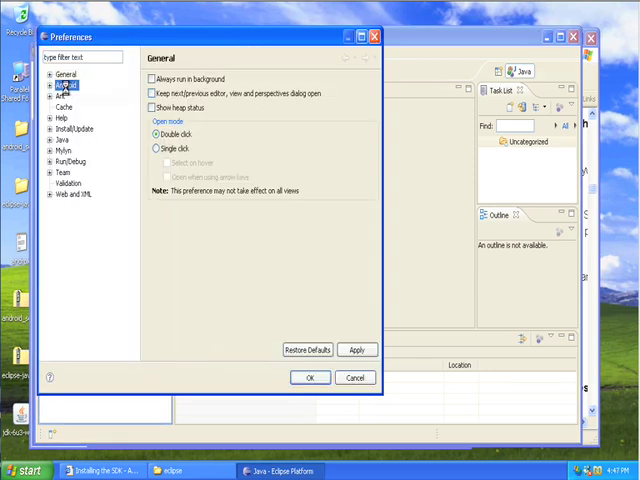
{"action": "left_click", "coordinate": [64, 74]}
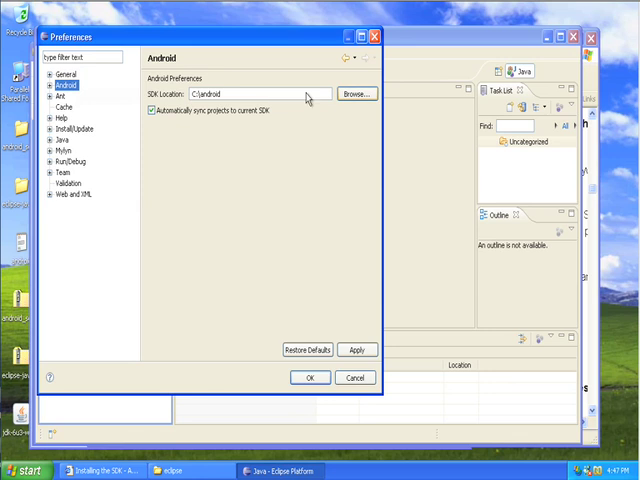
{"action": "triple_click", "coordinate": [260, 94]}
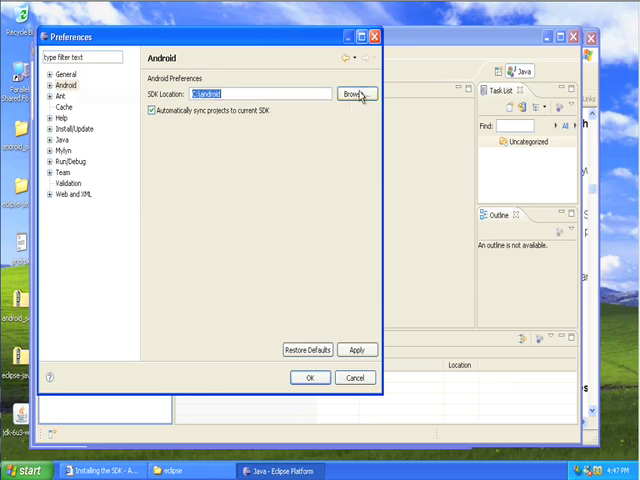
{"action": "left_click", "coordinate": [356, 92]}
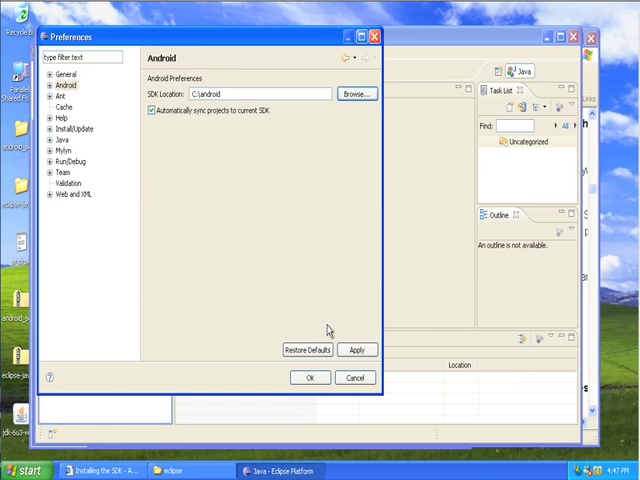
{"action": "mouse_move", "coordinate": [304, 274]}
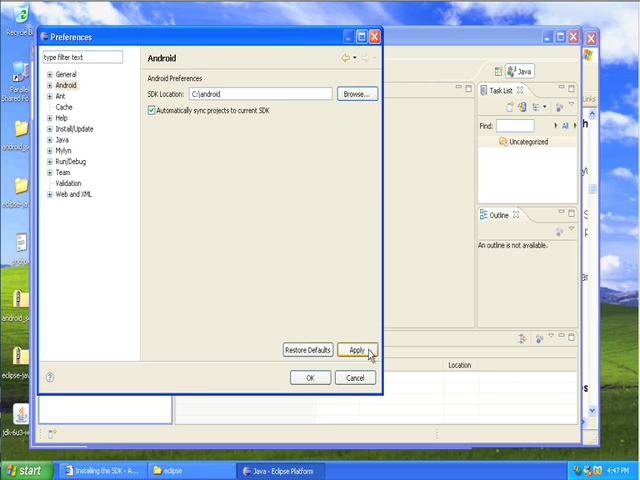
{"action": "left_click", "coordinate": [310, 376]}
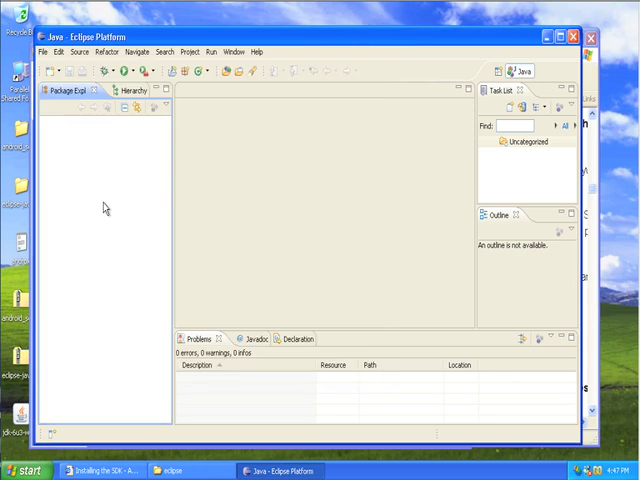
Start a new Android Project through the New Project wizard.
{"action": "left_click", "coordinate": [44, 70]}
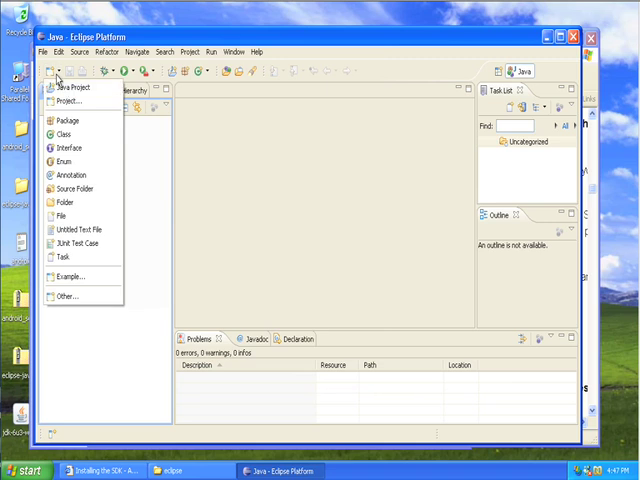
{"action": "left_click", "coordinate": [62, 100]}
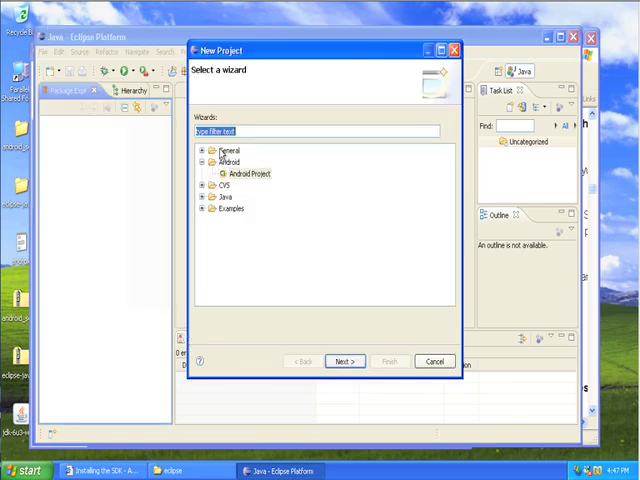
{"action": "left_click", "coordinate": [248, 172]}
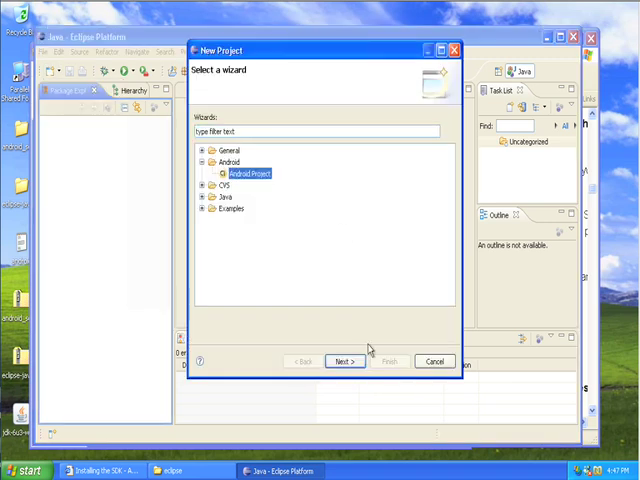
{"action": "left_click", "coordinate": [344, 360]}
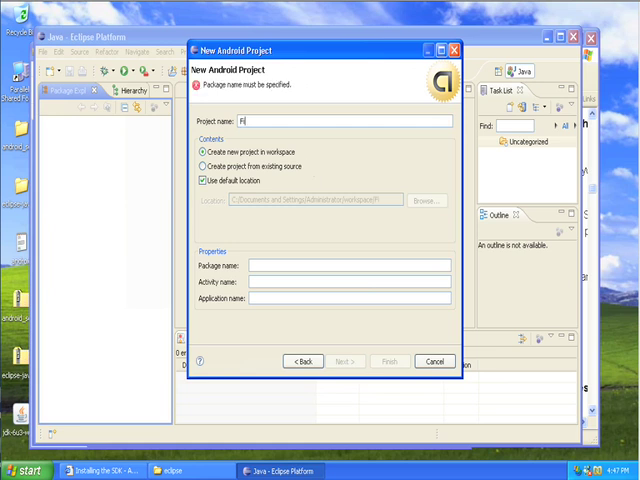
Name the project First with package org.chuck and activity First, and create it.
{"action": "type", "text": "rst"}
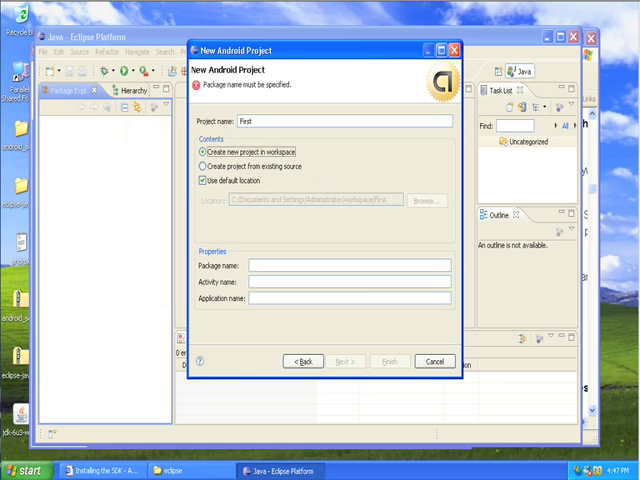
{"action": "type", "text": "org.chuck"}
{"action": "type", "text": "First"}
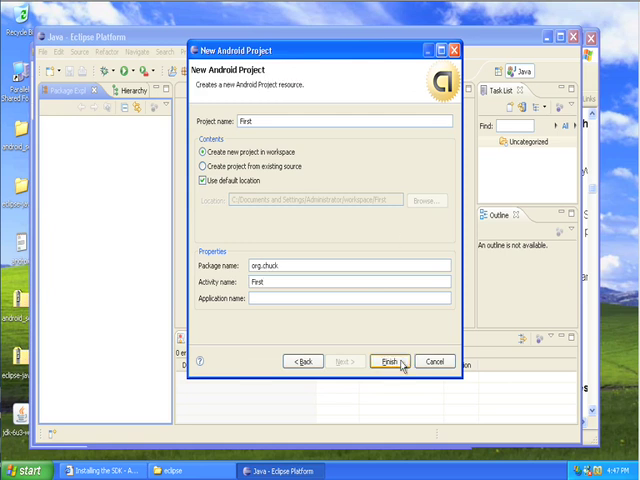
{"action": "left_click", "coordinate": [388, 360]}
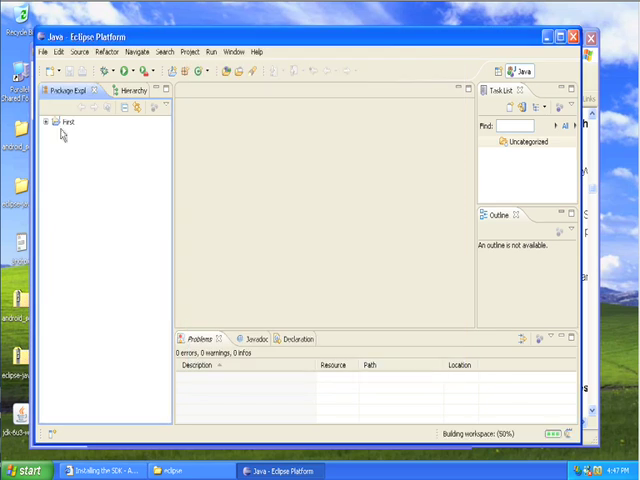
Expand the First project to res/layout and open main.xml.
{"action": "left_click", "coordinate": [56, 122]}
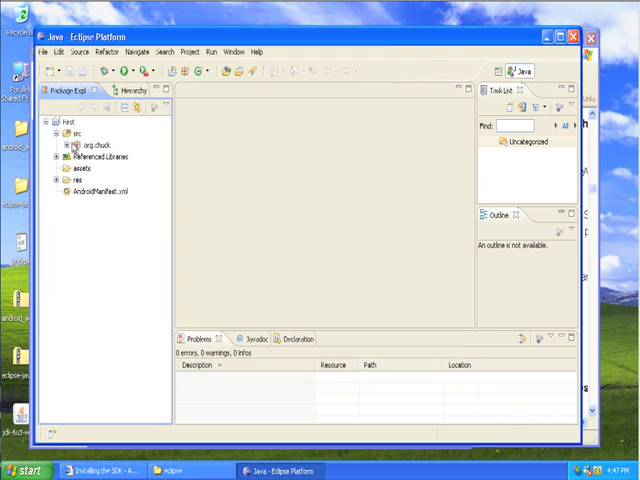
{"action": "left_click", "coordinate": [84, 144]}
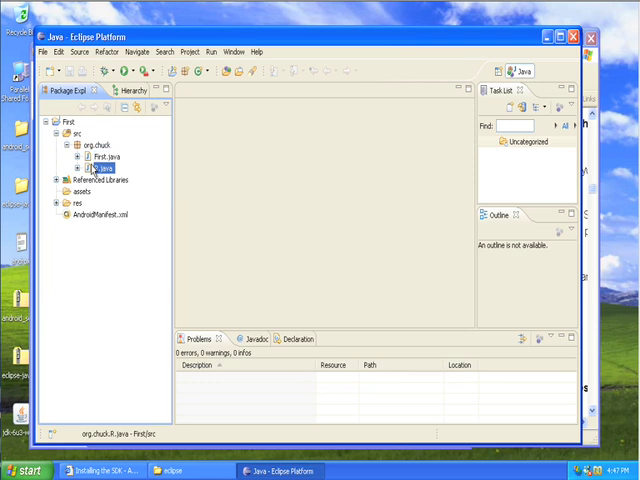
{"action": "left_click", "coordinate": [56, 204]}
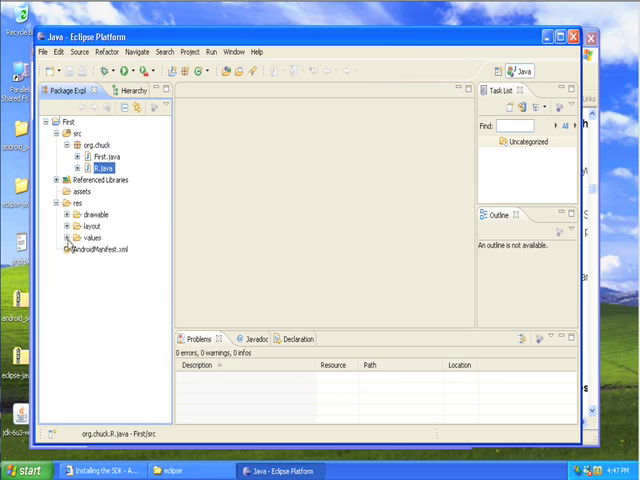
{"action": "left_click", "coordinate": [68, 228]}
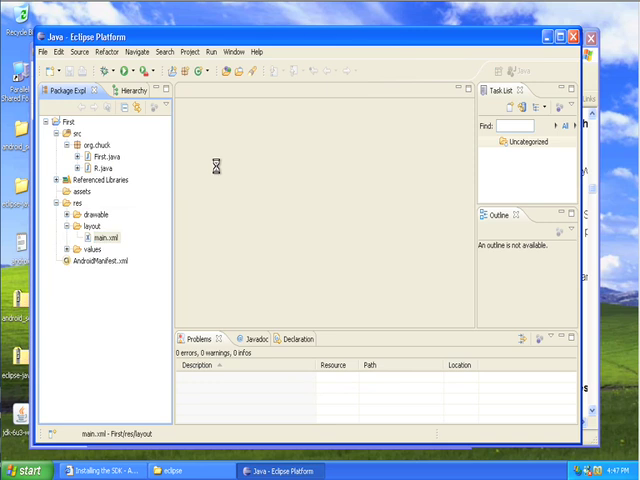
{"action": "double_click", "coordinate": [98, 236]}
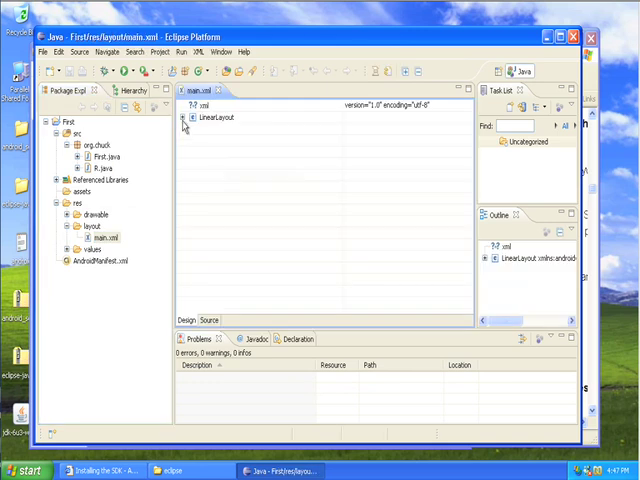
Expand LinearLayout and inspect the TextView showing Hello Dr.Chuck.
{"action": "left_click", "coordinate": [186, 116]}
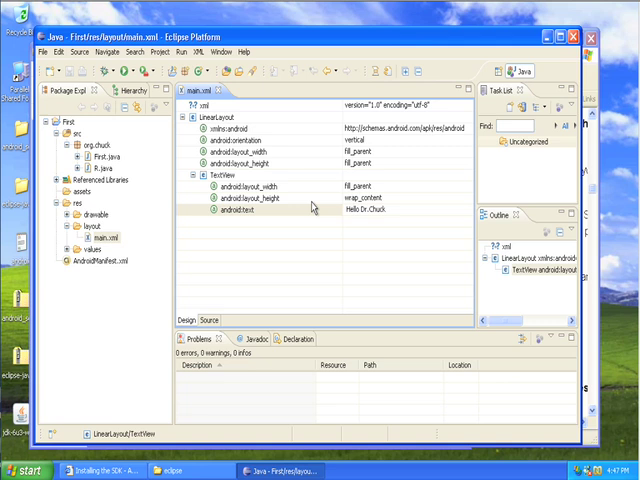
{"action": "left_click", "coordinate": [240, 212]}
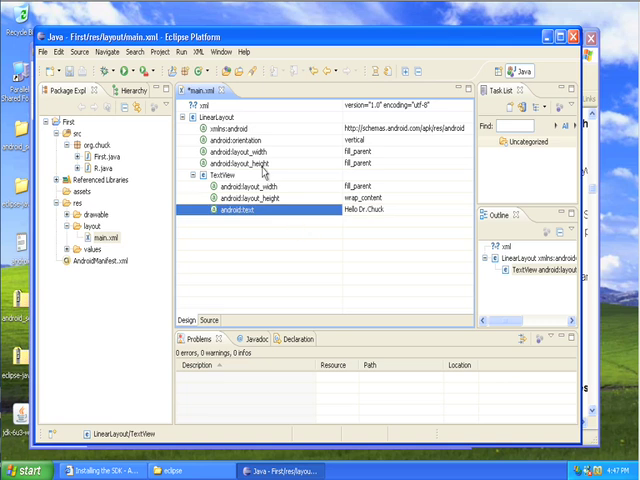
{"action": "left_click", "coordinate": [22, 470]}
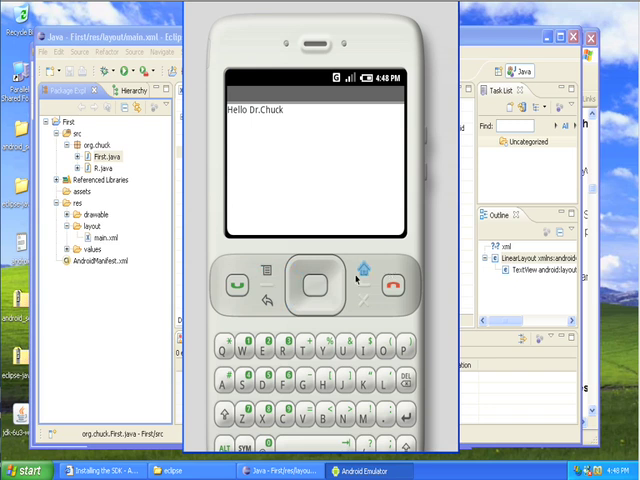
Run First in the Android Emulator so it displays Hello Dr.Chuck.
{"action": "left_click", "coordinate": [364, 272]}
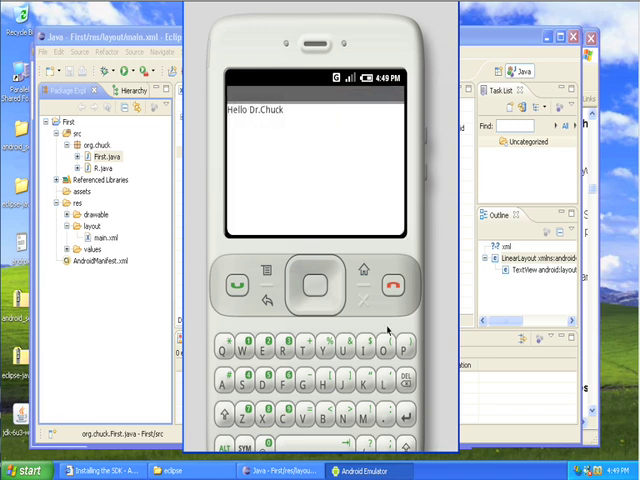
{"action": "mouse_move", "coordinate": [196, 32]}
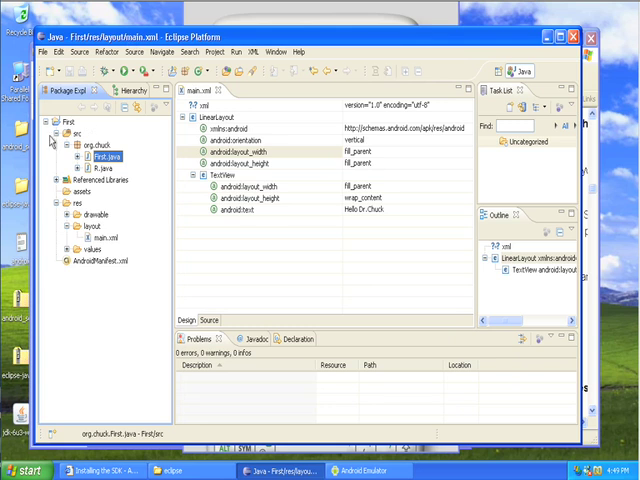
Create an Android project from the existing samples/LunarLander source folder.
{"action": "left_click", "coordinate": [48, 122]}
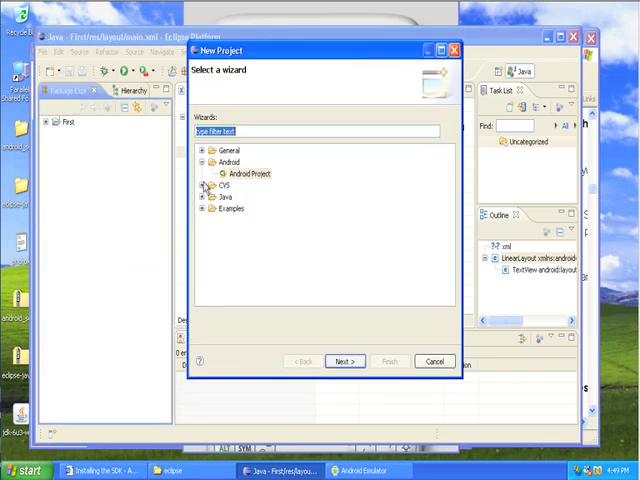
{"action": "left_click", "coordinate": [248, 172]}
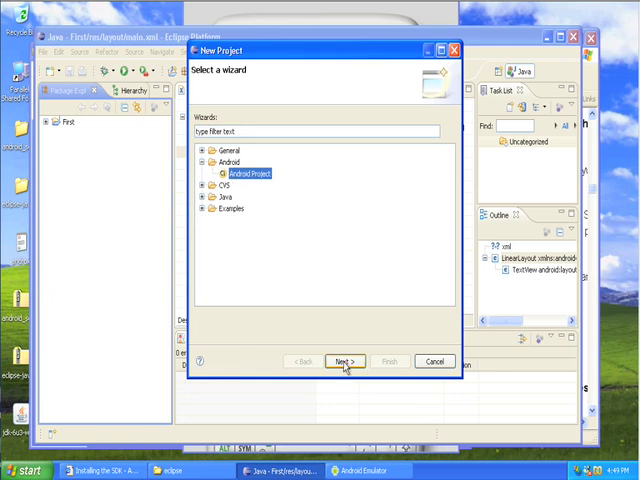
{"action": "left_click", "coordinate": [344, 360]}
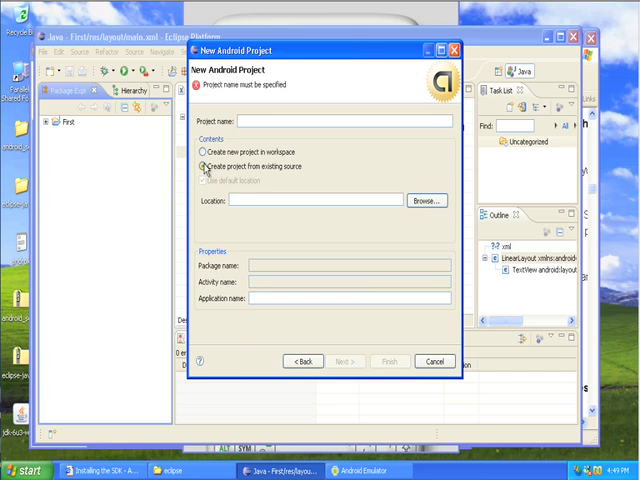
{"action": "left_click", "coordinate": [424, 200]}
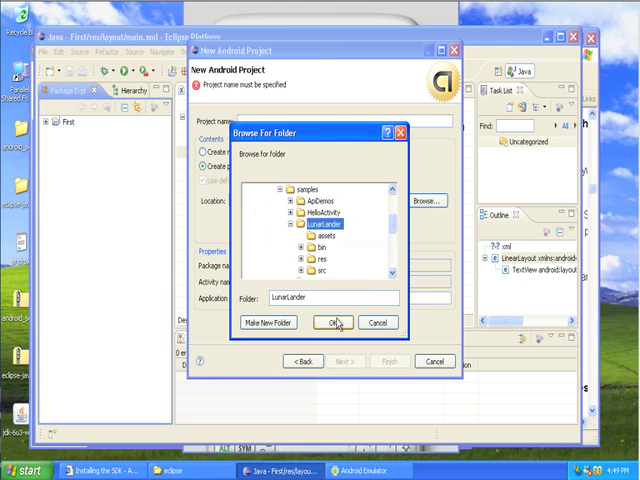
{"action": "left_click", "coordinate": [336, 322]}
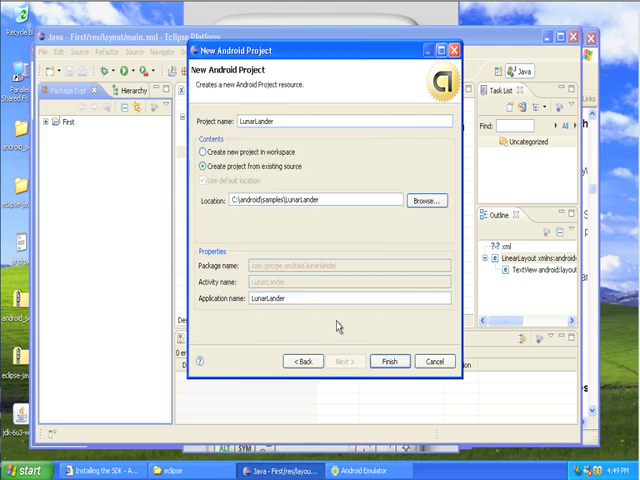
{"action": "left_click", "coordinate": [390, 360]}
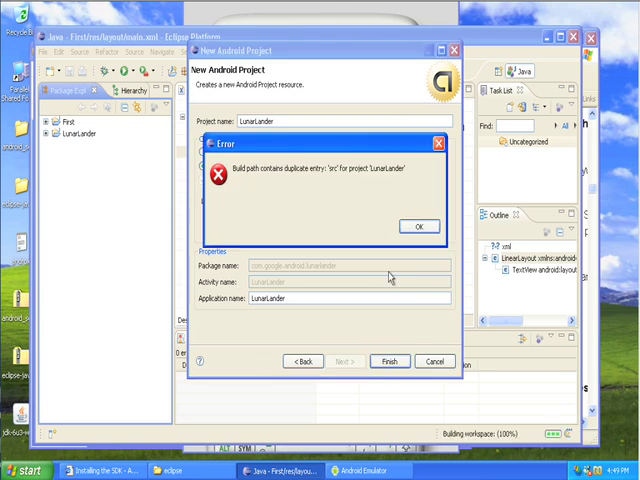
Dismiss the duplicate source path error after LunarLander is created.
{"action": "left_click", "coordinate": [418, 224]}
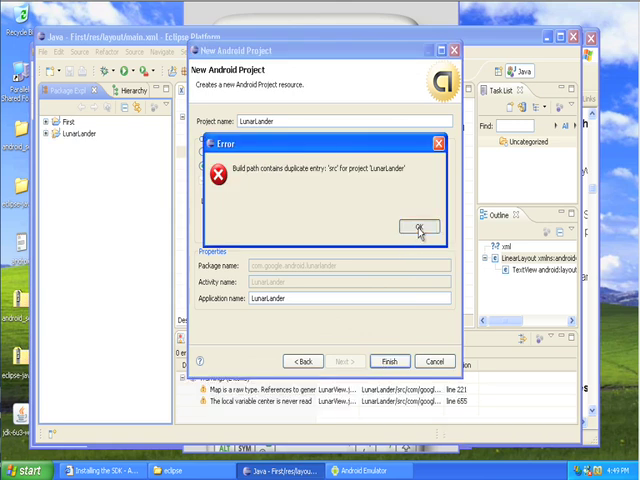
{"action": "left_click", "coordinate": [410, 224]}
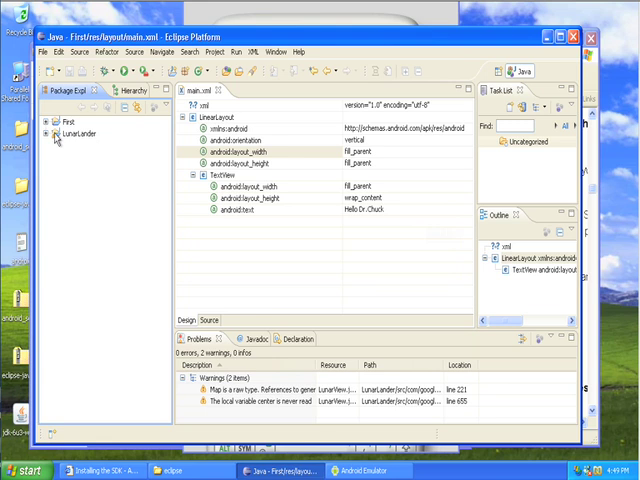
Launch the LunarLander application from the Run dialog.
{"action": "left_click", "coordinate": [50, 134]}
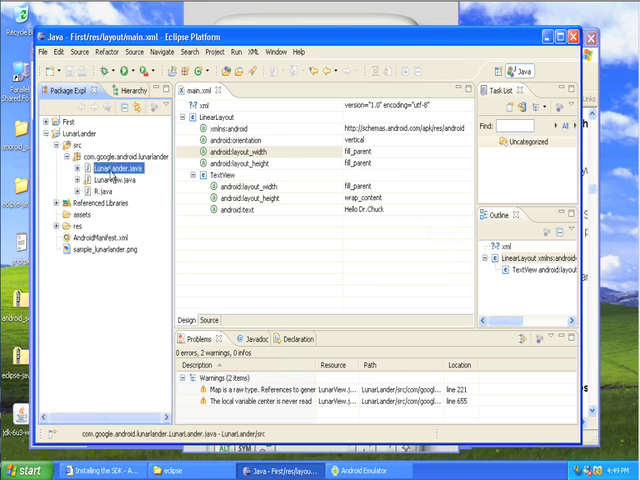
{"action": "left_click", "coordinate": [130, 72]}
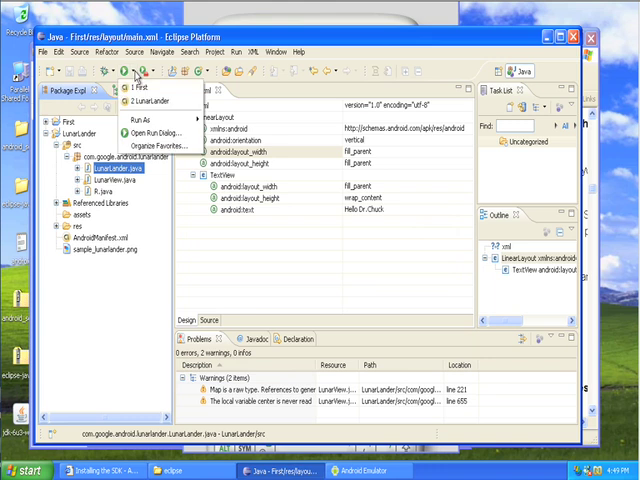
{"action": "mouse_move", "coordinate": [140, 132]}
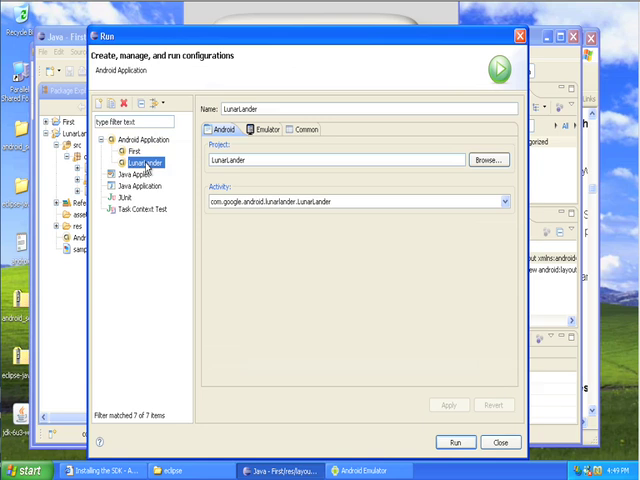
{"action": "left_click", "coordinate": [456, 442]}
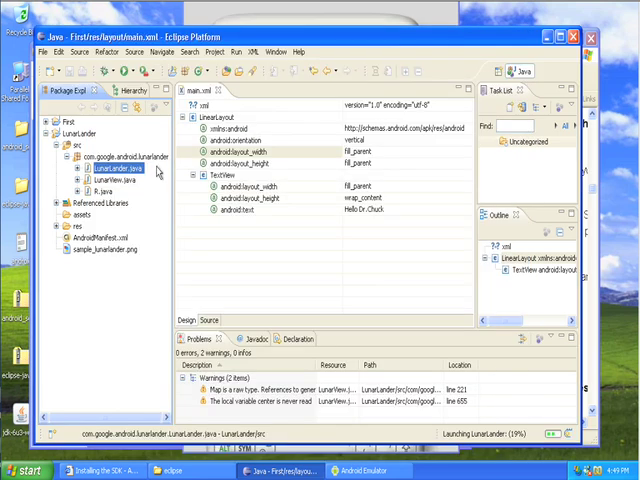
{"action": "mouse_move", "coordinate": [442, 18]}
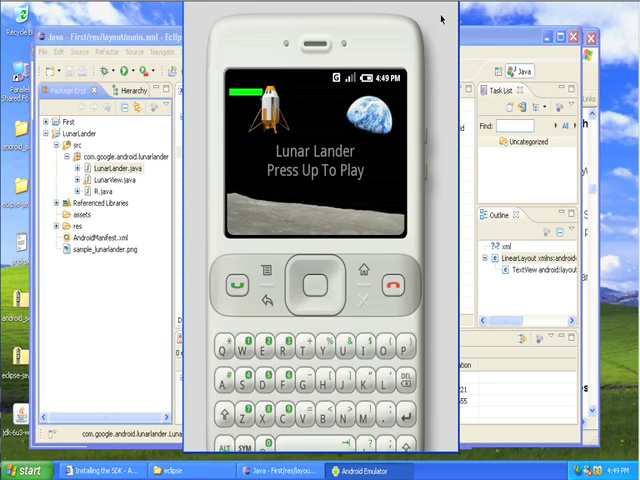
Play two rounds of Lunar Lander in the emulator, thrusting with D-pad up.
{"action": "left_click", "coordinate": [312, 284]}
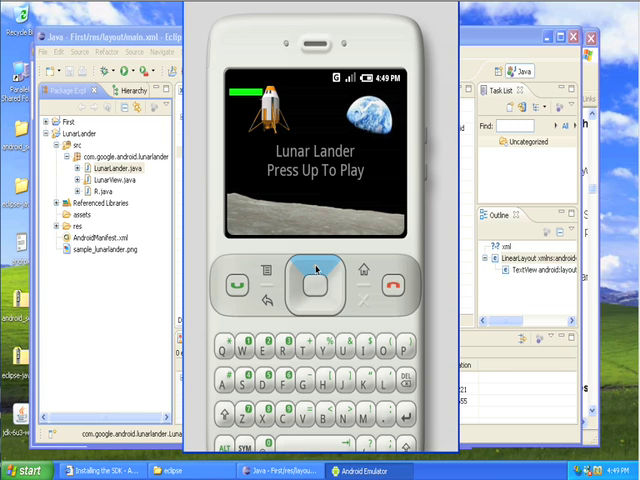
{"action": "left_click", "coordinate": [312, 288]}
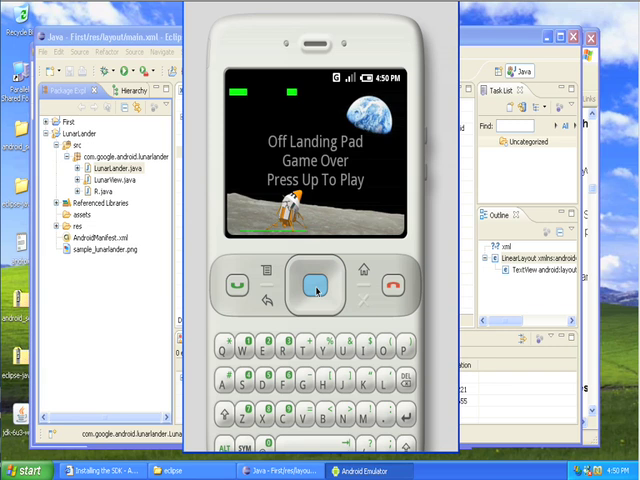
{"action": "left_click", "coordinate": [312, 288]}
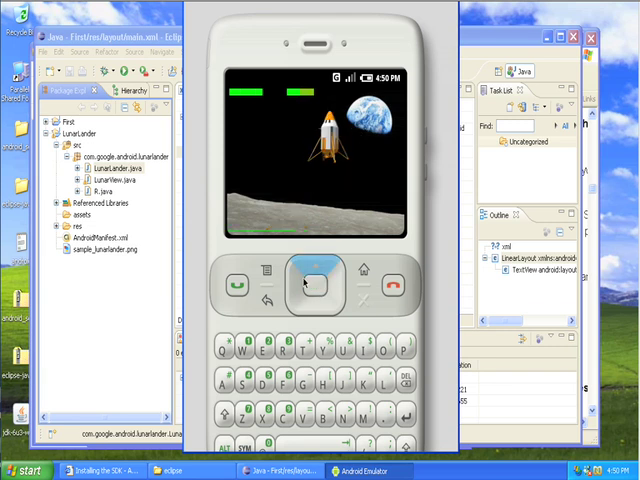
{"action": "left_click", "coordinate": [310, 284]}
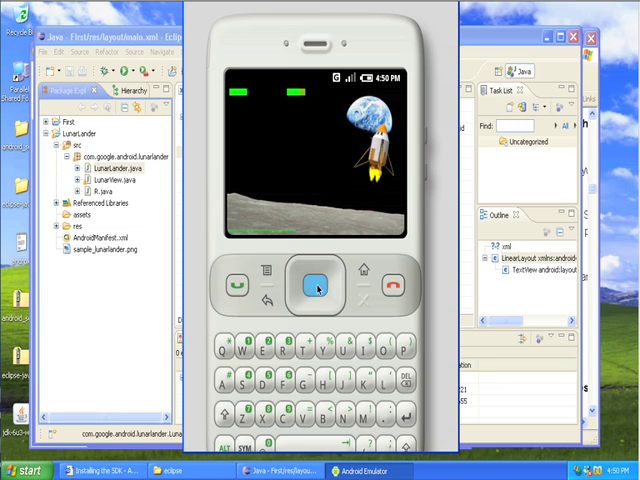
{"action": "left_click", "coordinate": [312, 288]}
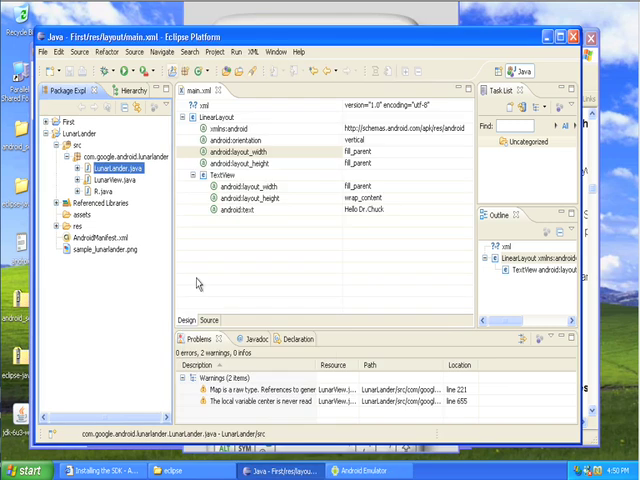
{"action": "mouse_move", "coordinate": [402, 238]}
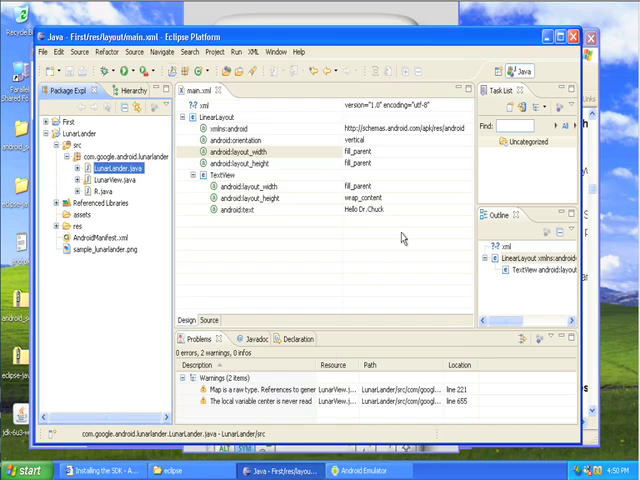